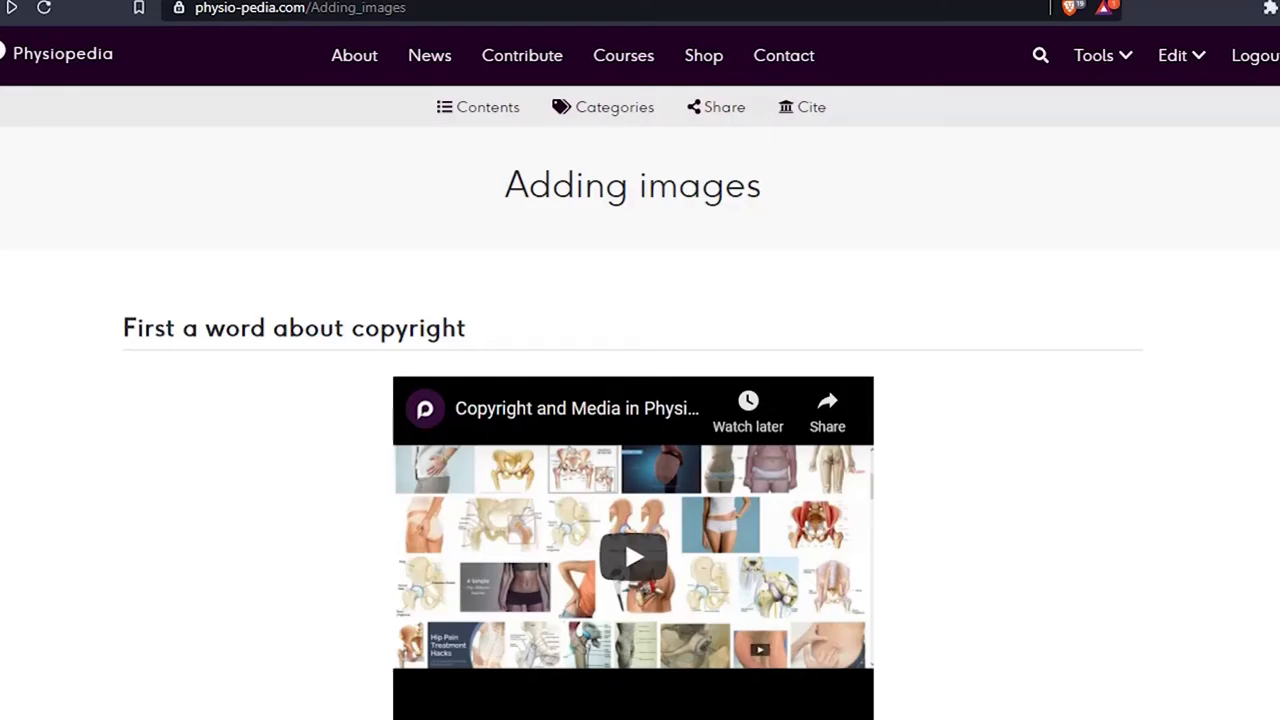
# - Scroll to 'Uploading images to Physiopedia' and bring up the Tools drop-down menu
pyautogui.scroll(-3)
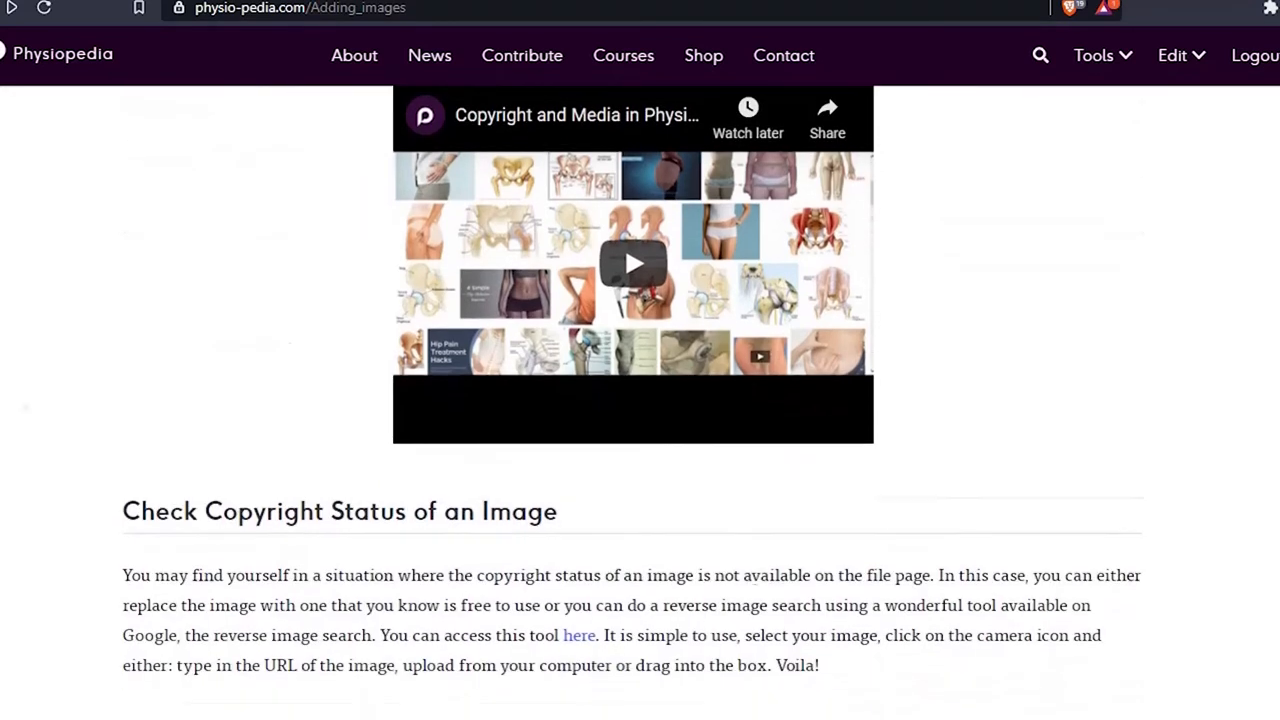
pyautogui.scroll(-3)
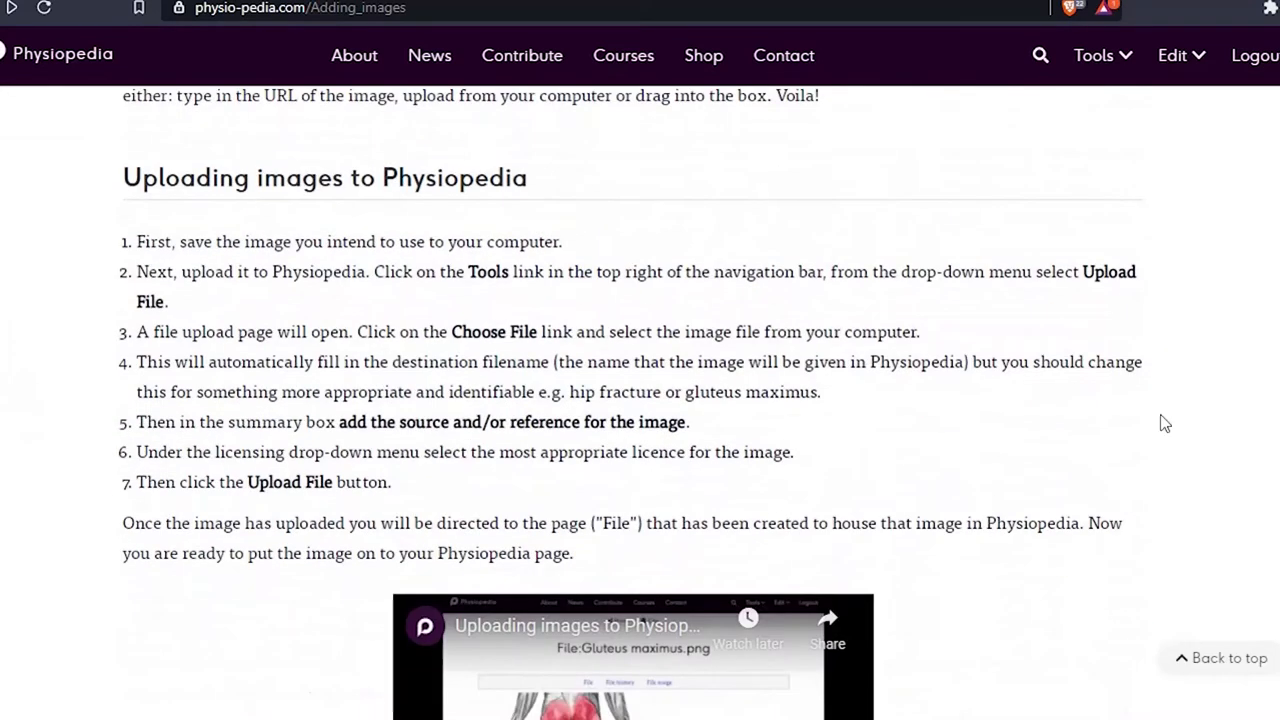
pyautogui.click(1093, 55)
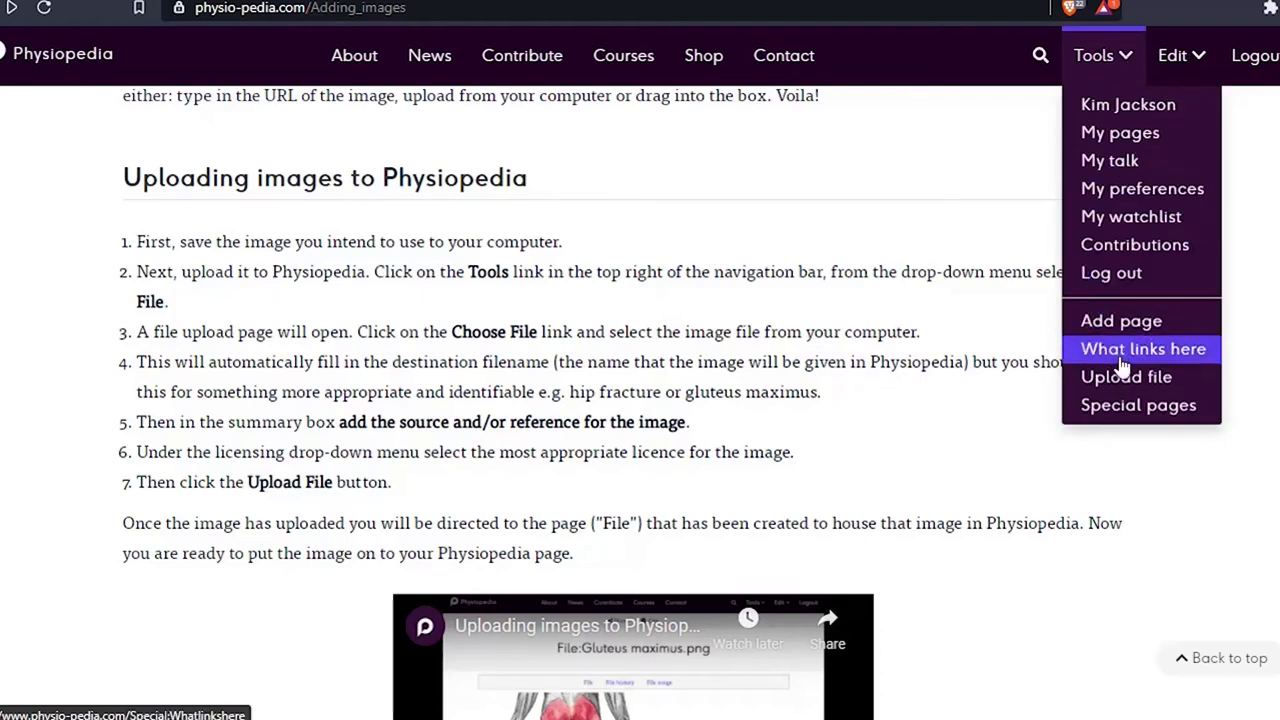
pyautogui.moveTo(1126, 377)
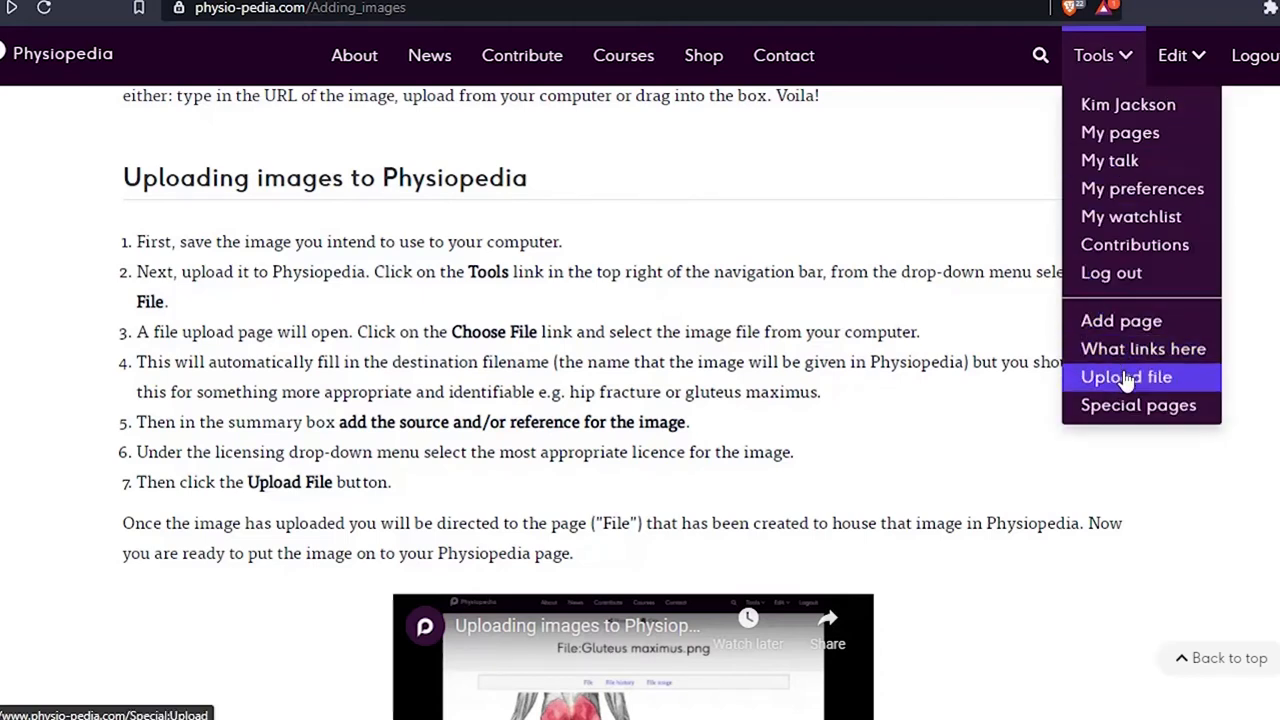
# - Choose Upload file from the Tools menu
pyautogui.click(1126, 377)
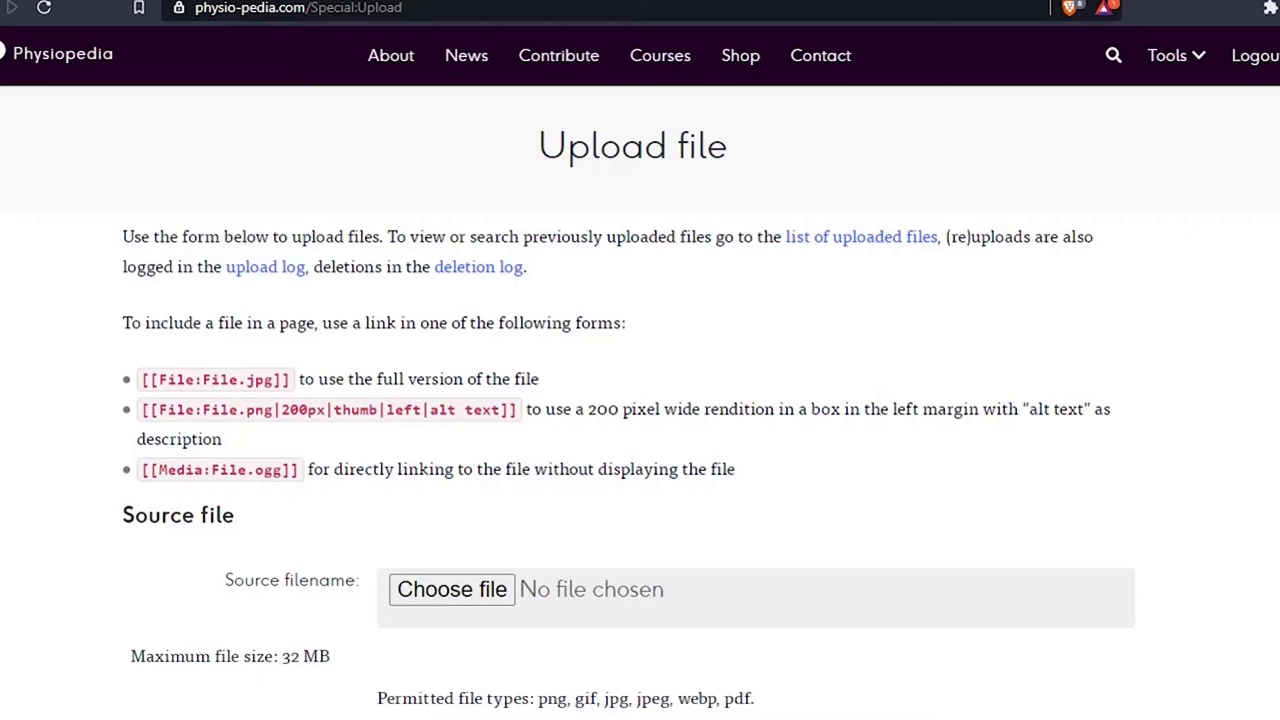
pyautogui.moveTo(588, 268)
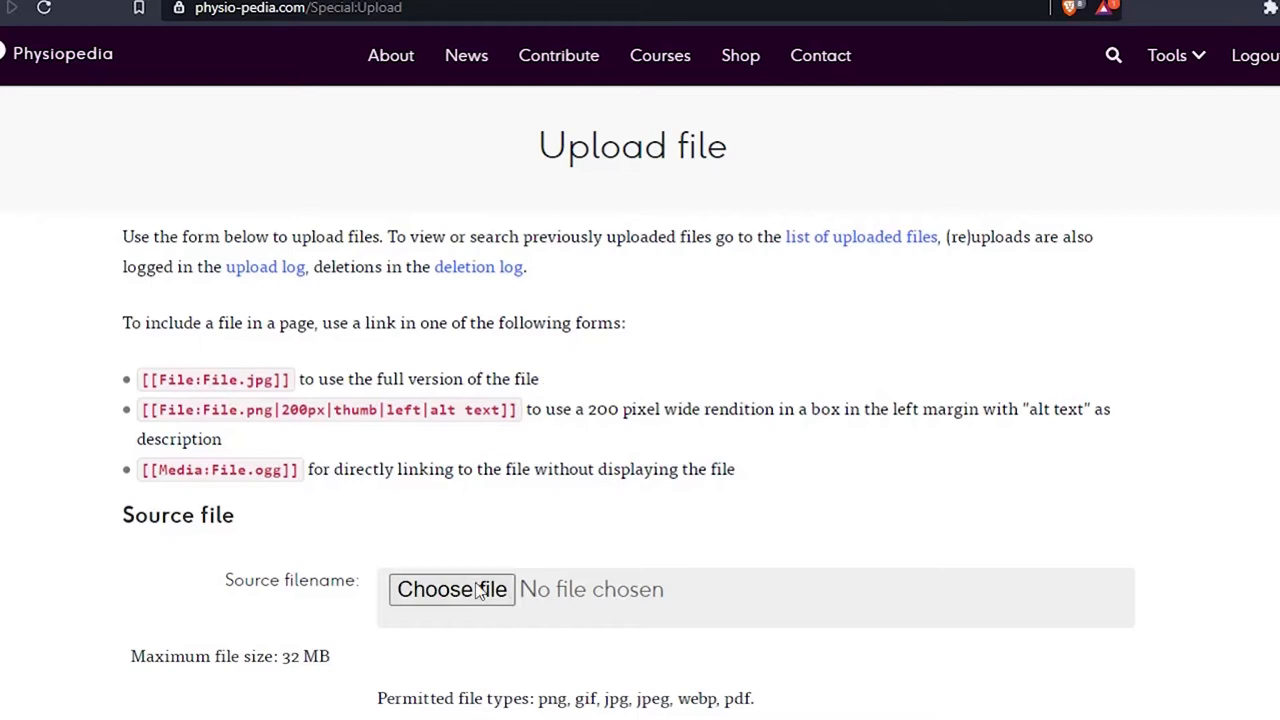
# - Select the Brachial_plexus_schematic image from the Tutorial folder in the file dialog
pyautogui.click(451, 589)
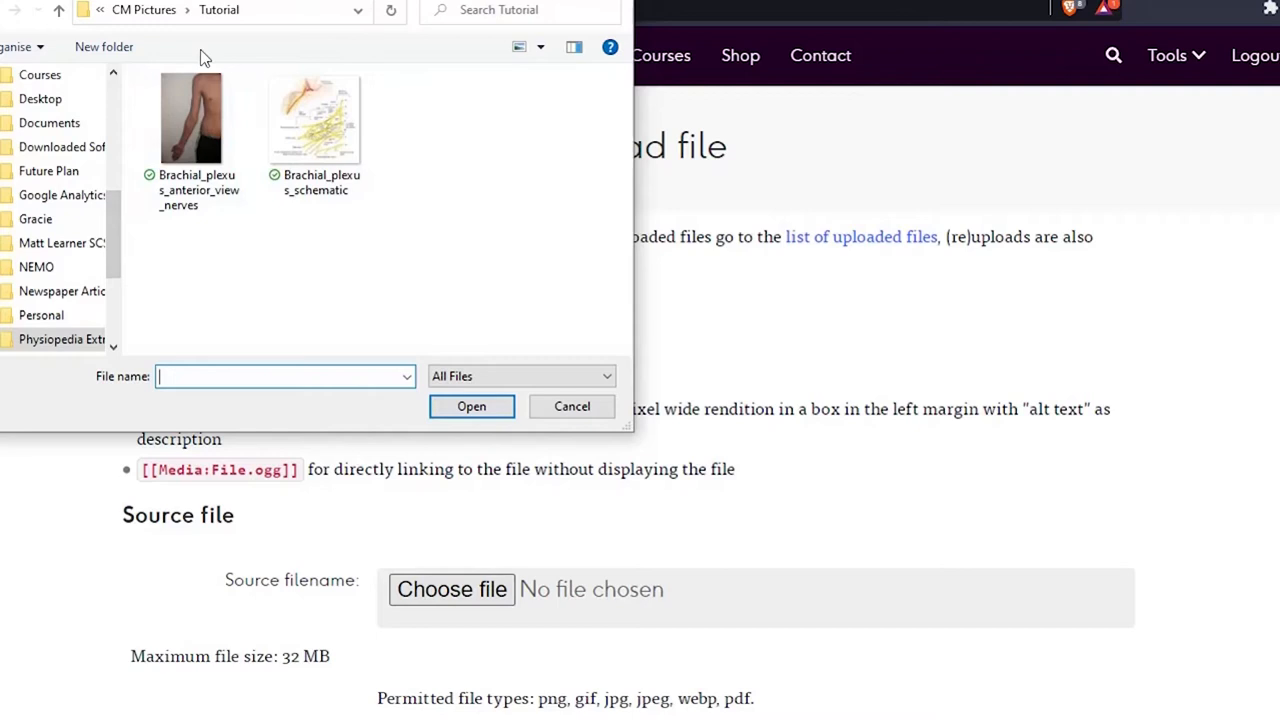
pyautogui.click(315, 117)
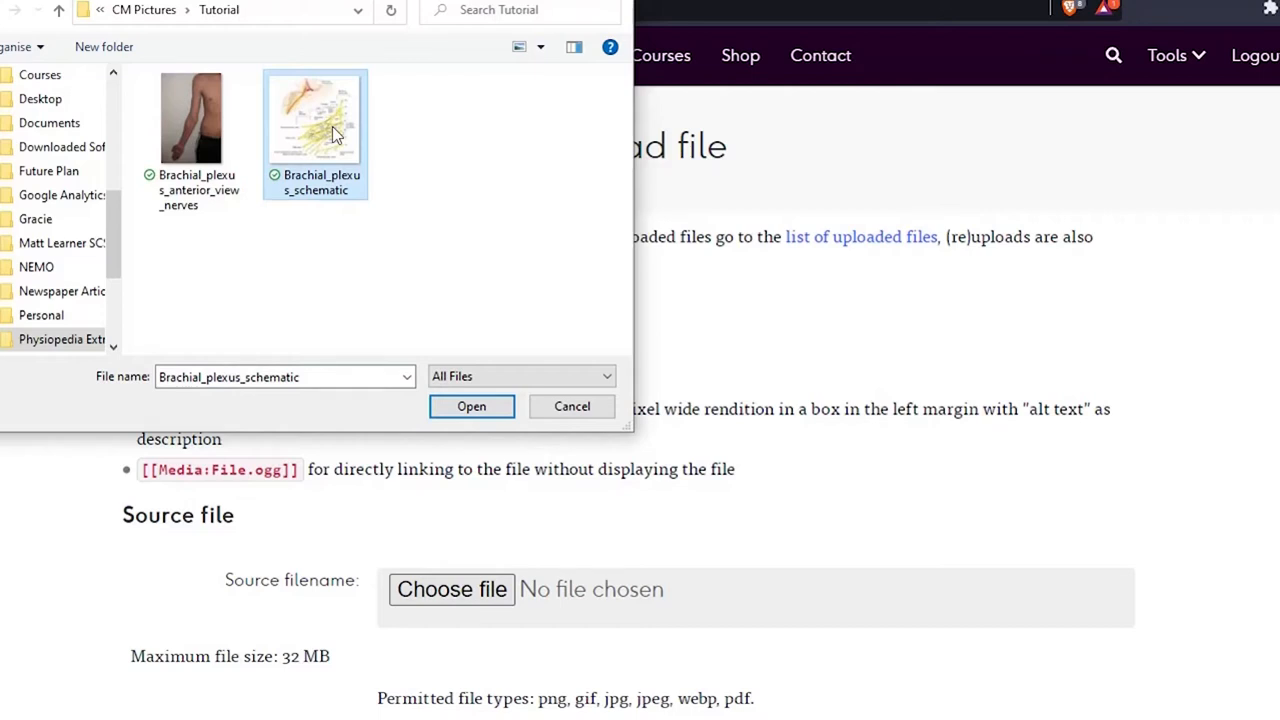
# - Attach Brachial_plexus_schematic.png and scroll down to the File description section
pyautogui.click(471, 406)
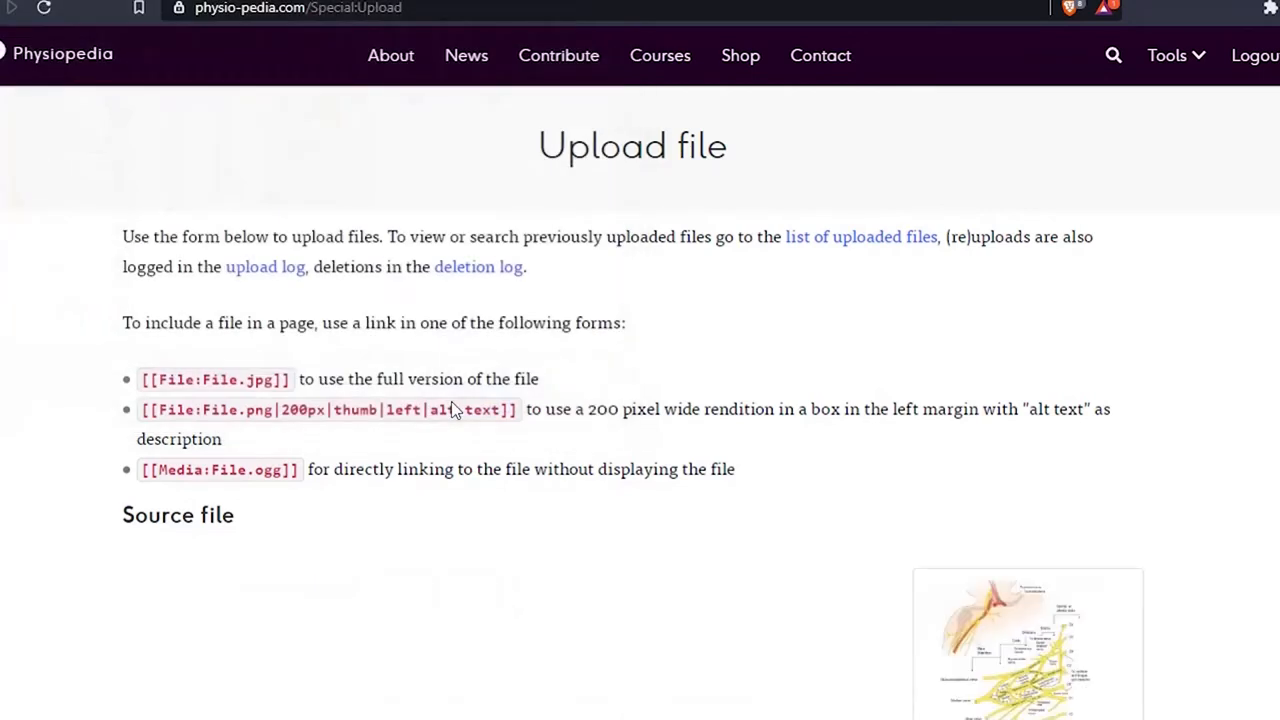
pyautogui.scroll(-3)
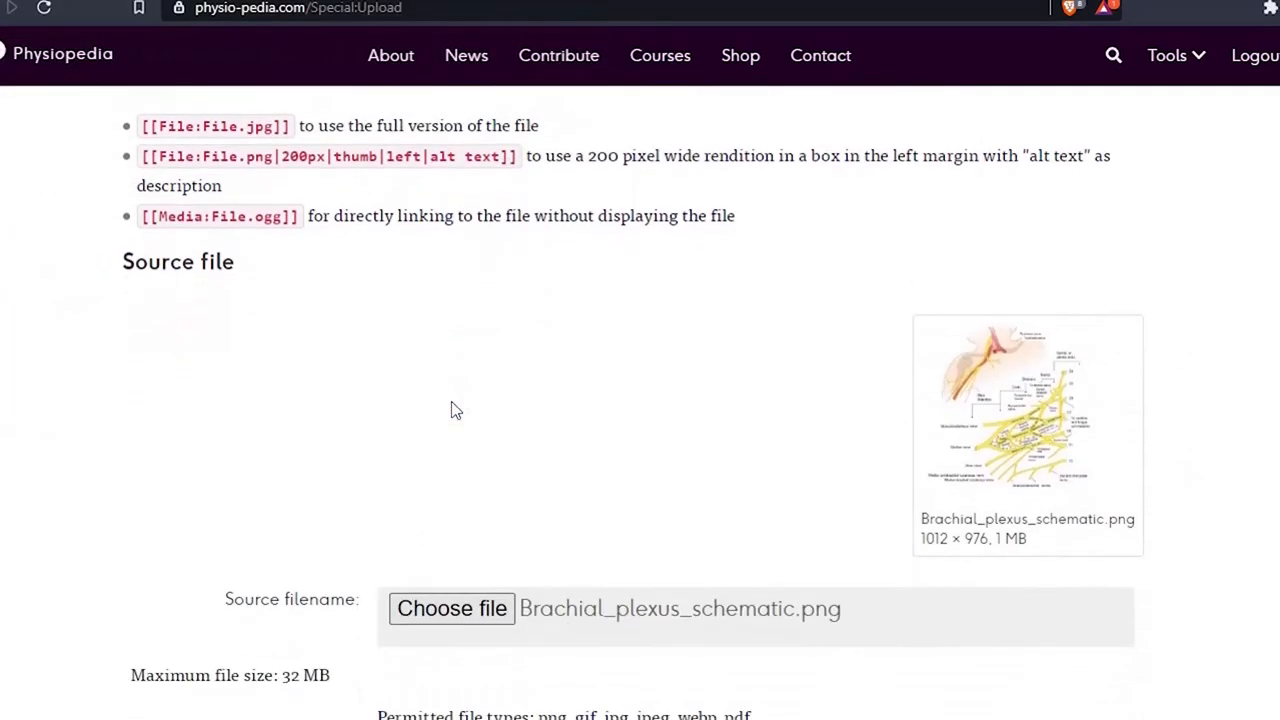
pyautogui.scroll(-3)
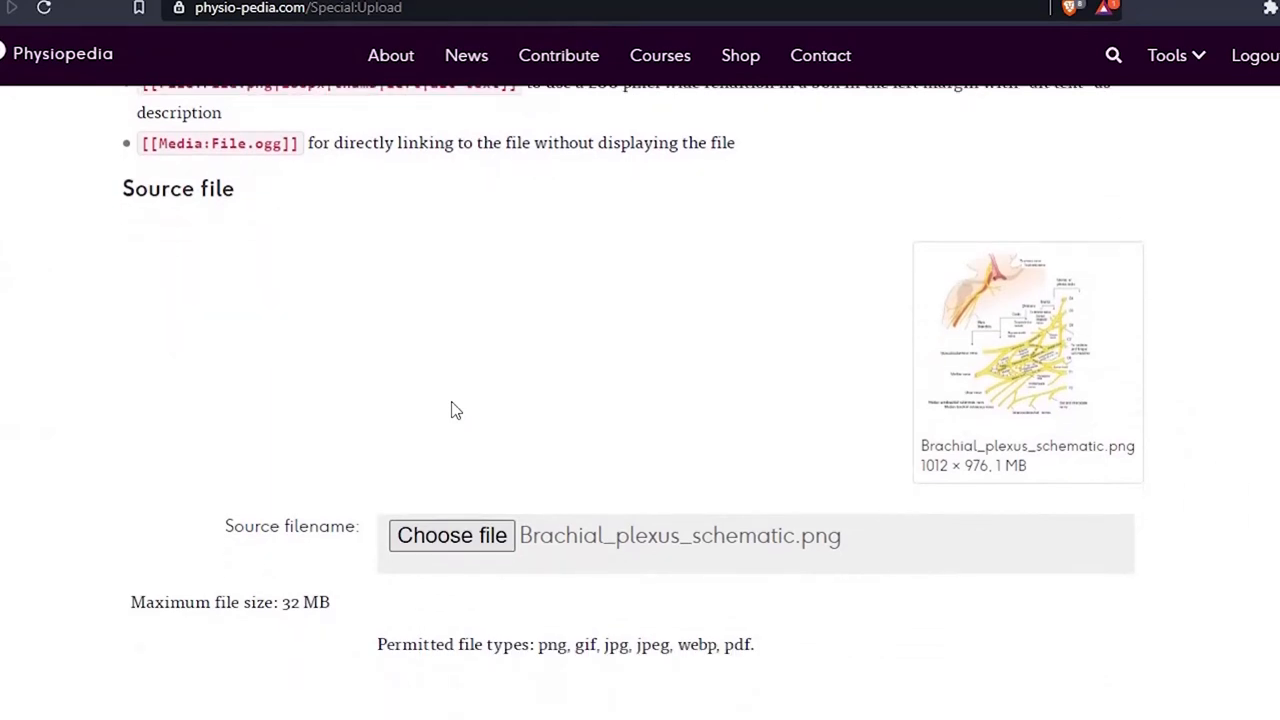
pyautogui.scroll(-3)
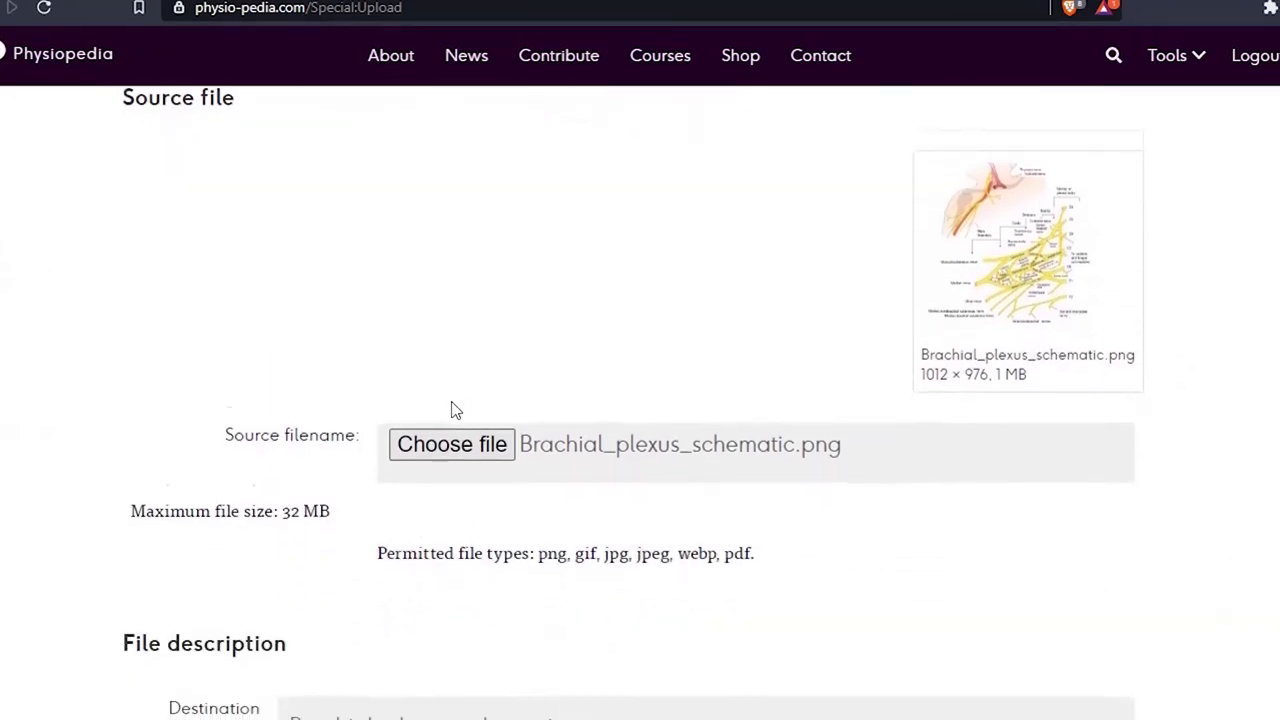
pyautogui.scroll(-3)
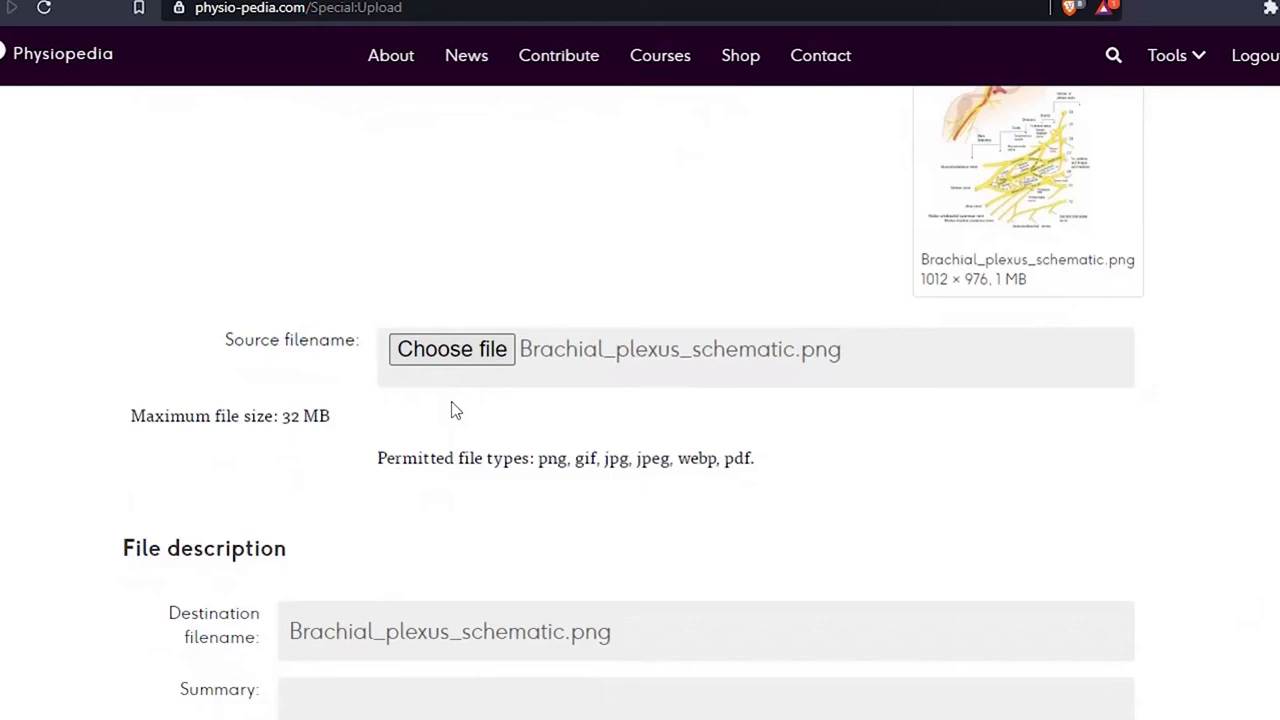
pyautogui.scroll(-3)
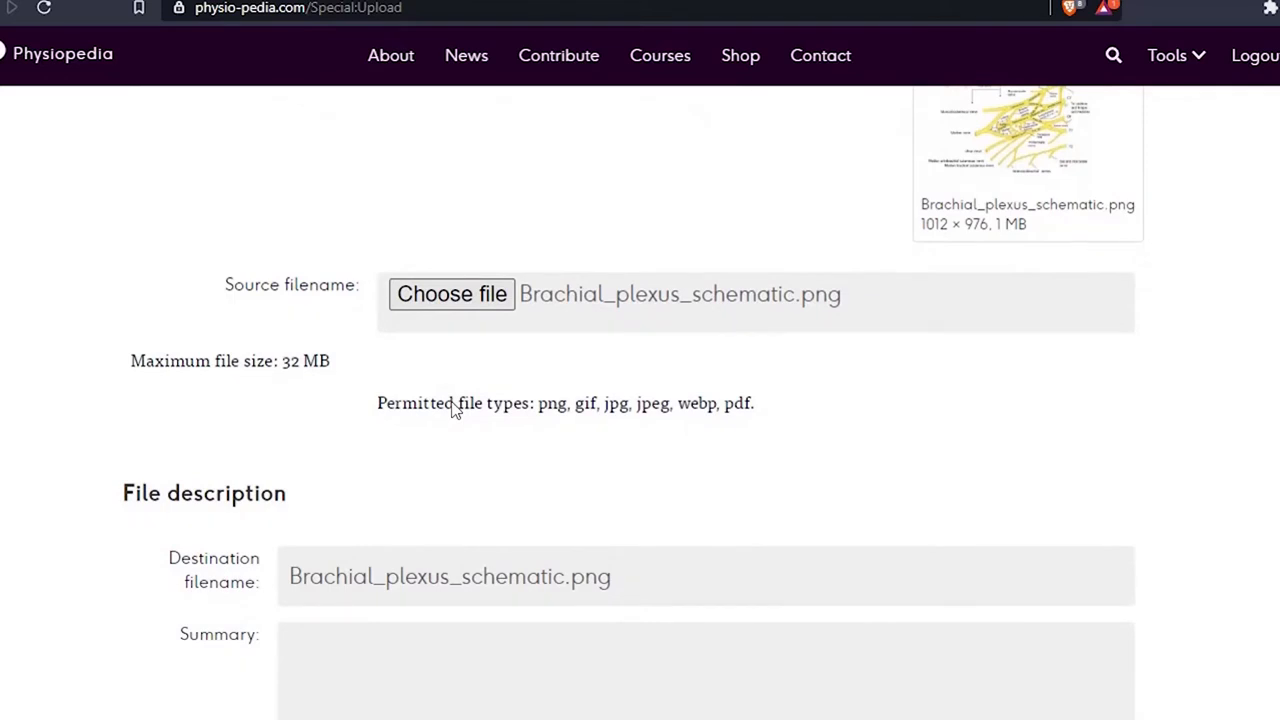
pyautogui.scroll(-3)
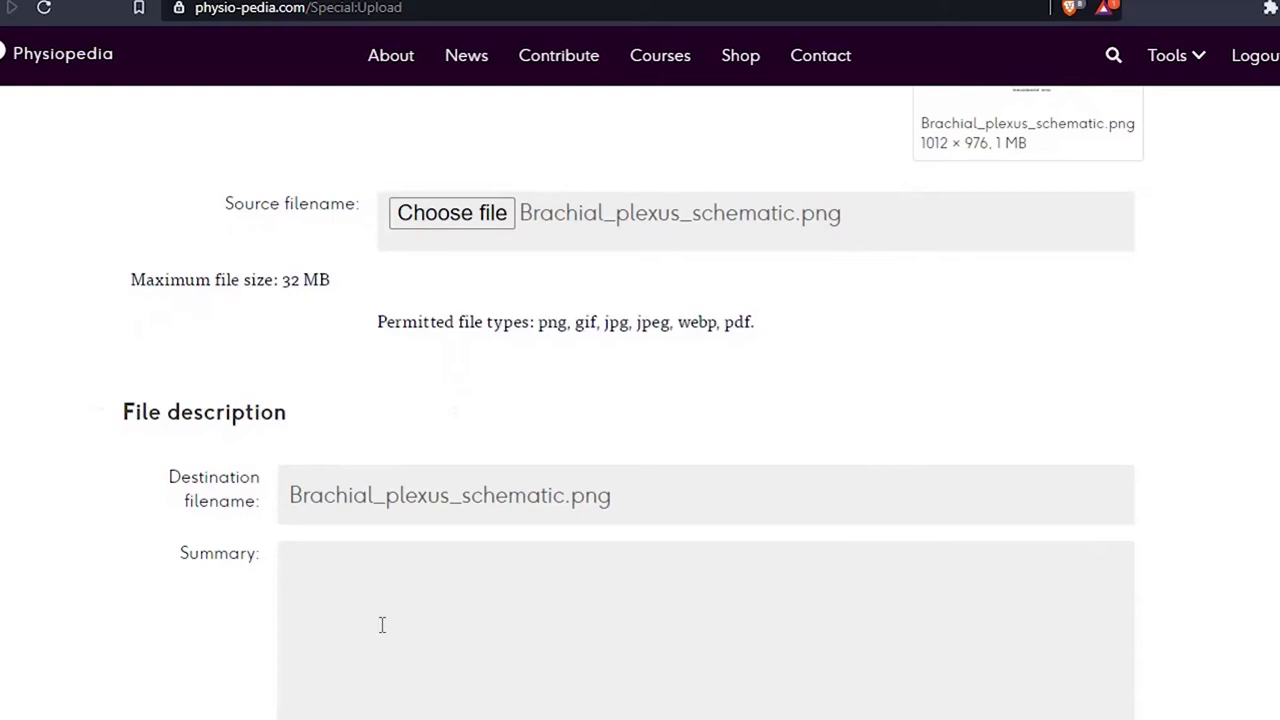
pyautogui.moveTo(452, 410)
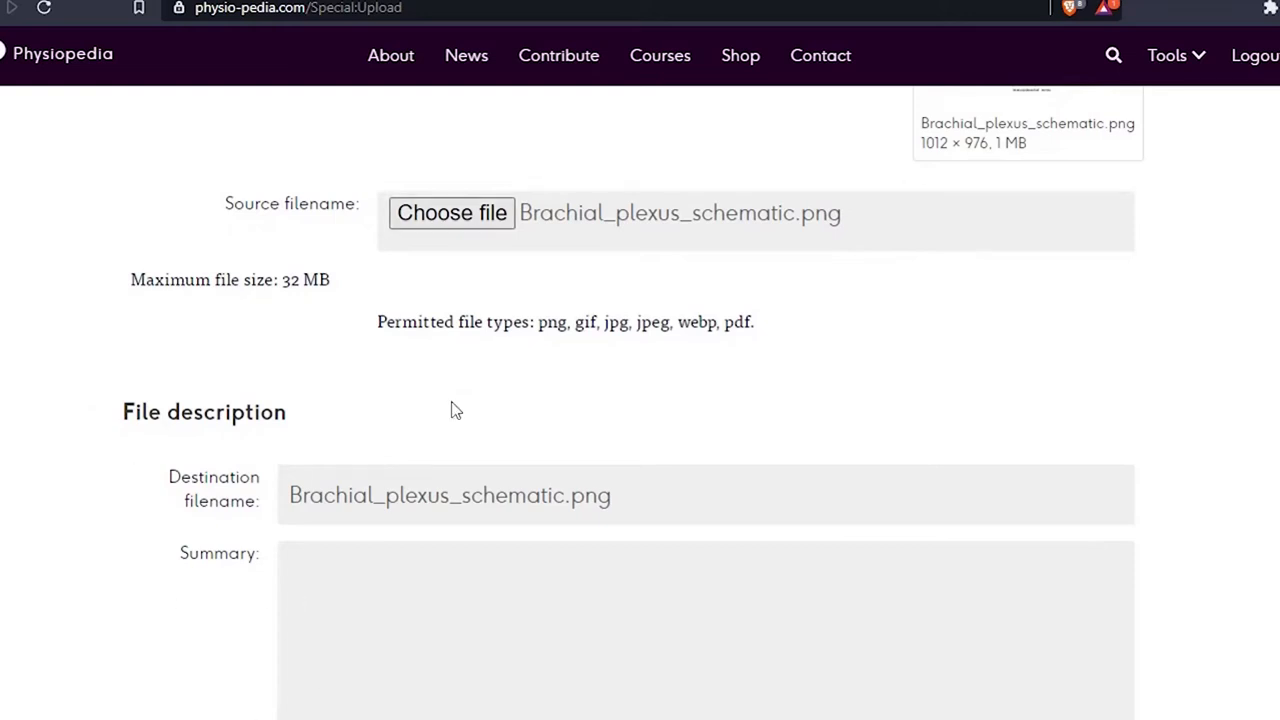
pyautogui.moveTo(194, 590)
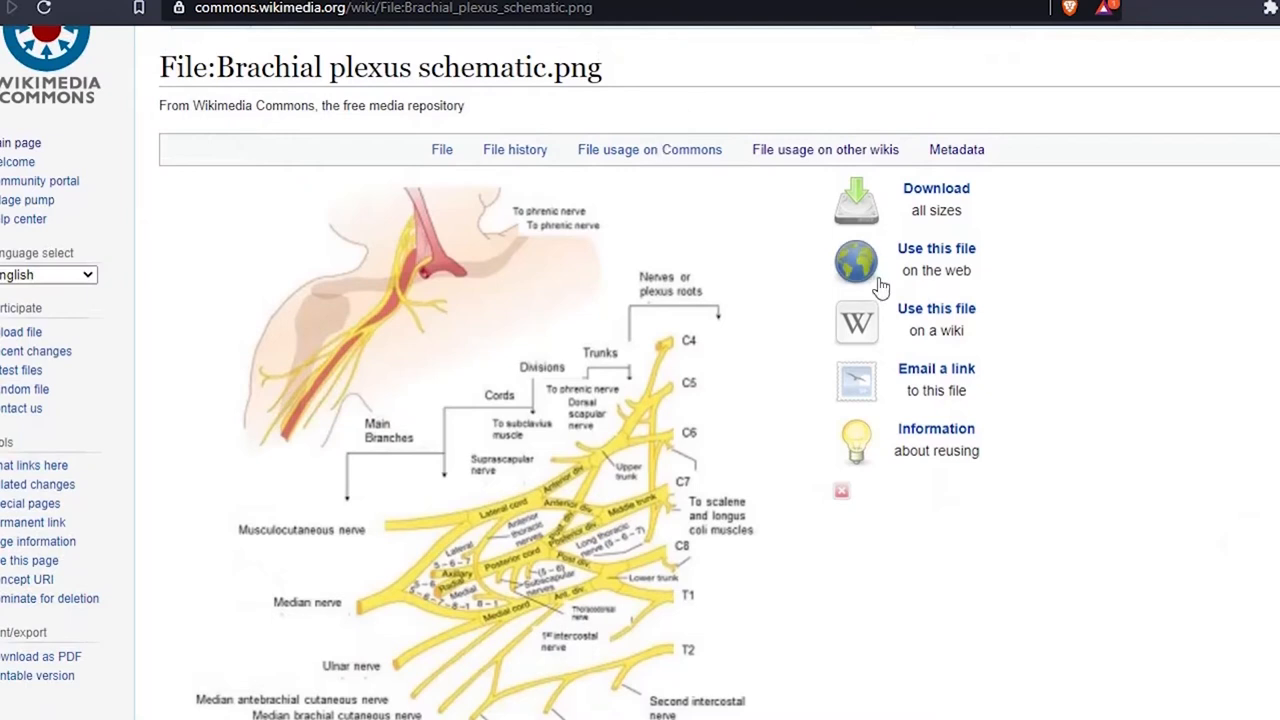
pyautogui.moveTo(935, 217)
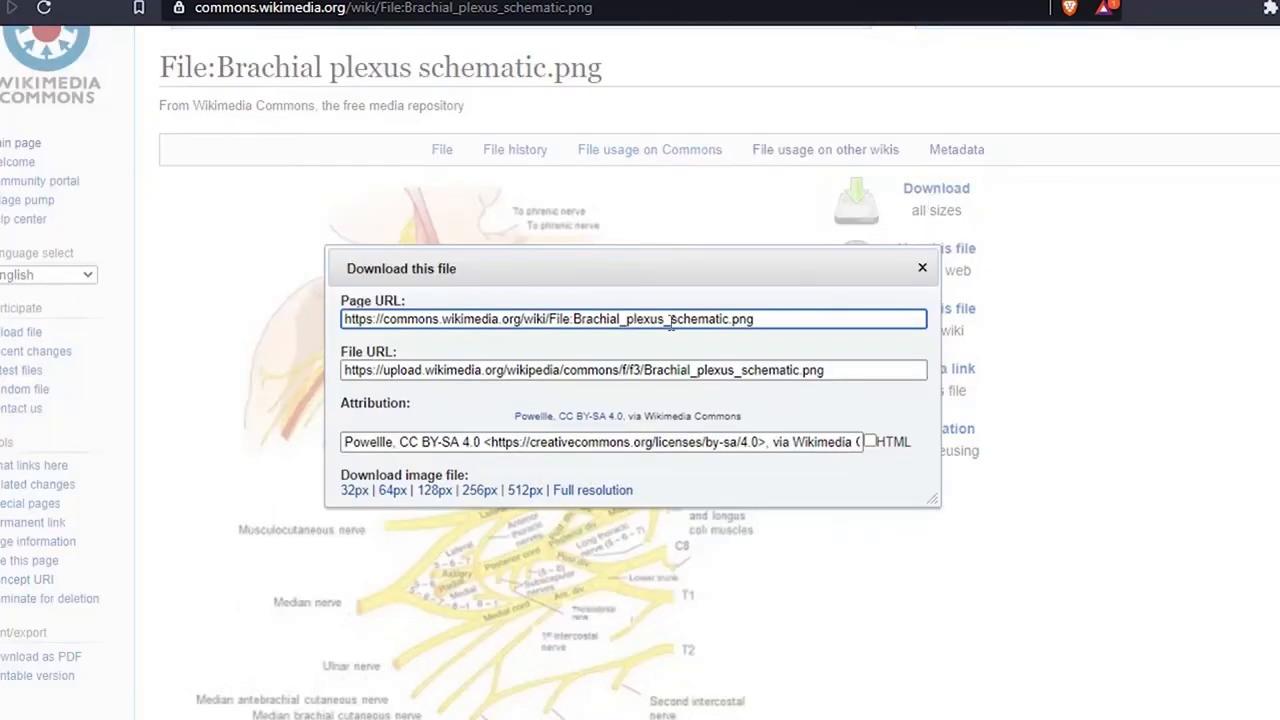
pyautogui.moveTo(583, 416)
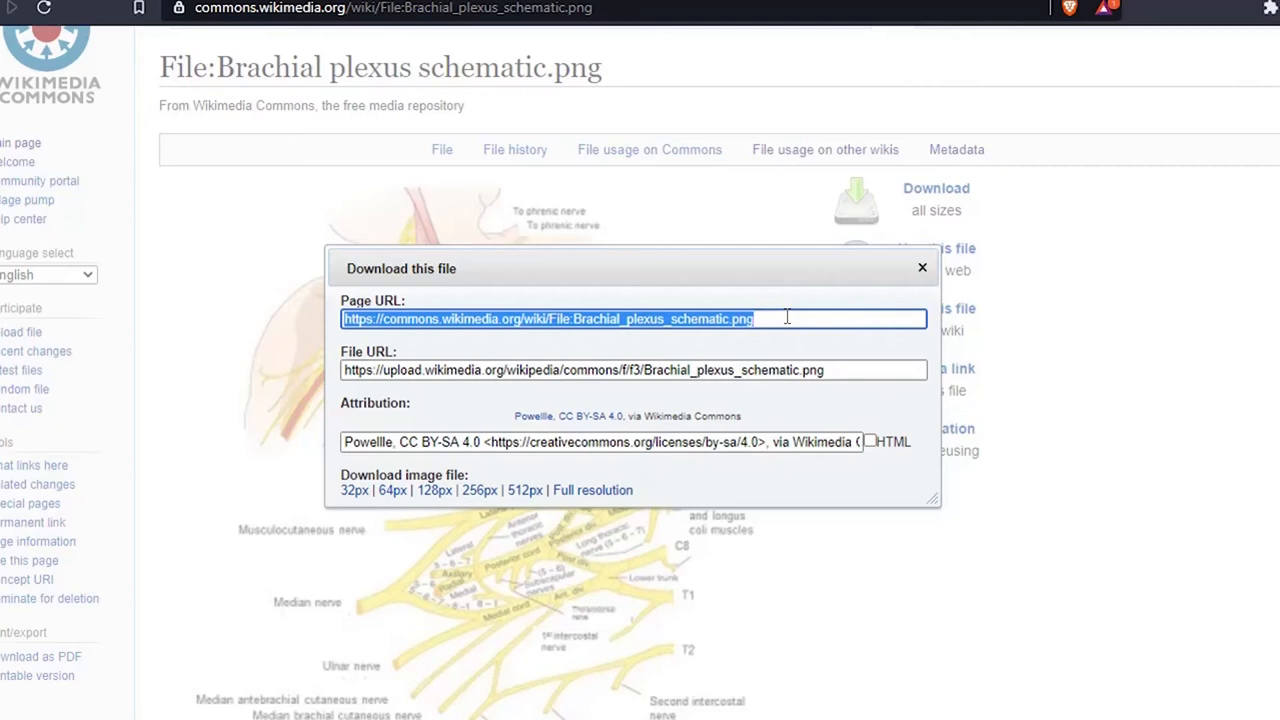
pyautogui.moveTo(800, 468)
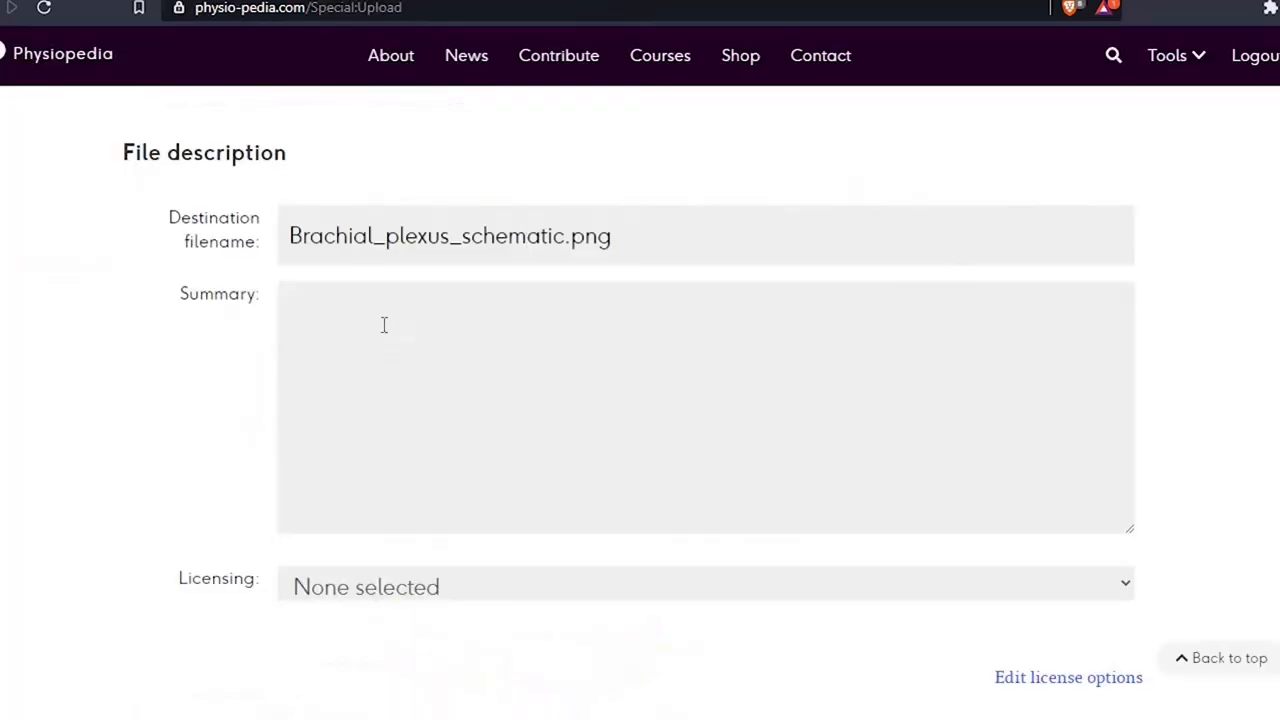
# - Fill the summary with the Commons file URL and the Powellle CC BY-SA 4.0 attribution line
pyautogui.write('https://commons.wikimedia.org/wiki/File:Brachial_plexus_schematic.png')
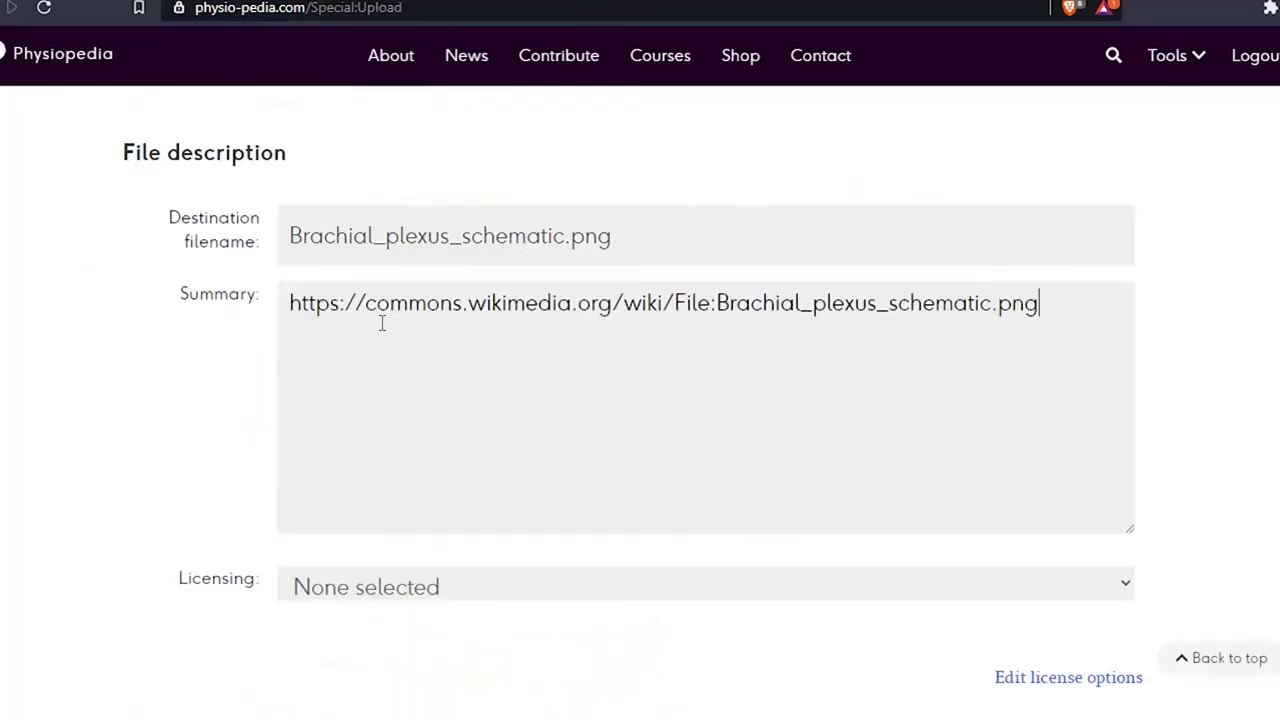
pyautogui.press('Return')
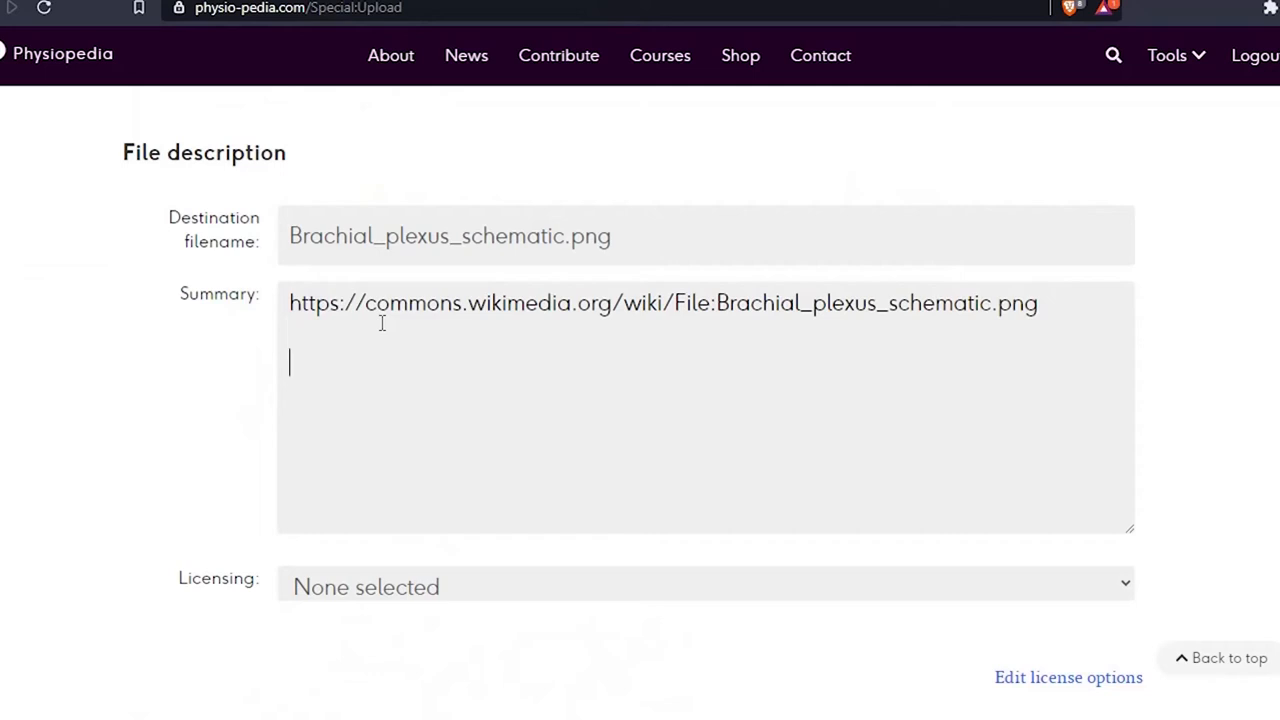
pyautogui.write('Powellle, CC BY-SA 4.0 <https://creativecommons.org/licenses/by-sa/4.0>, via Wikimedia Commons')
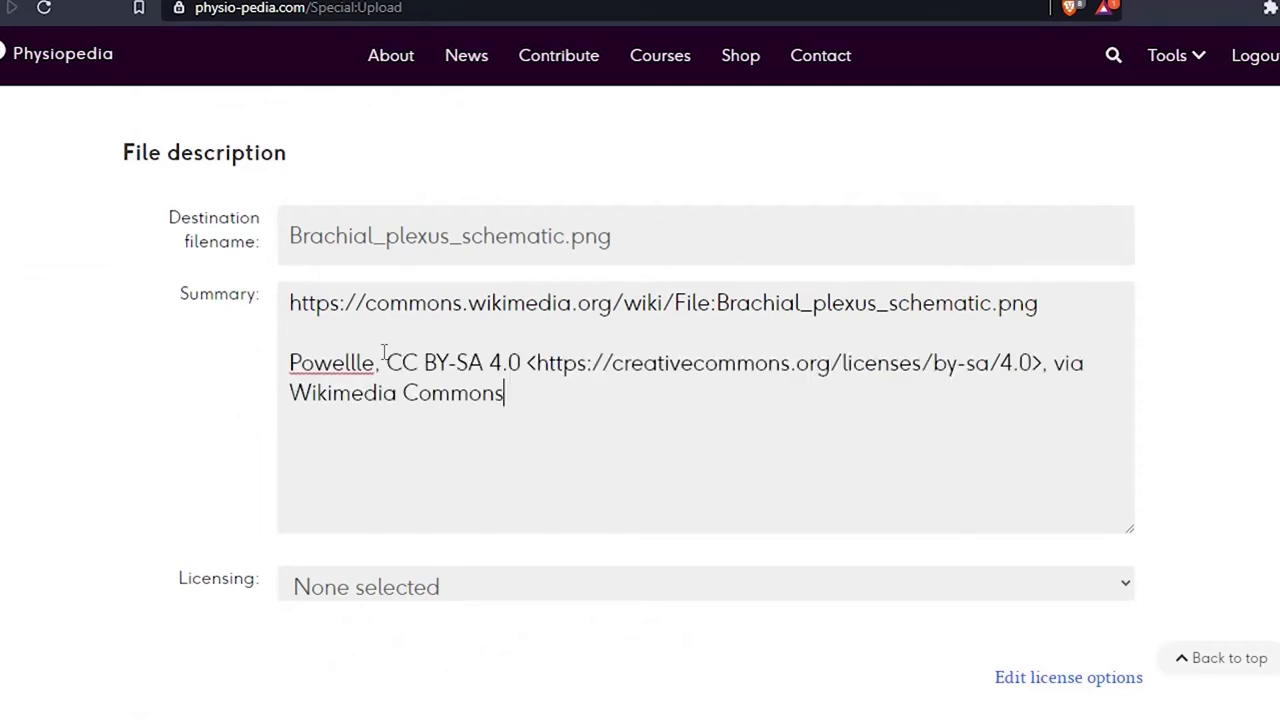
pyautogui.scroll(-3)
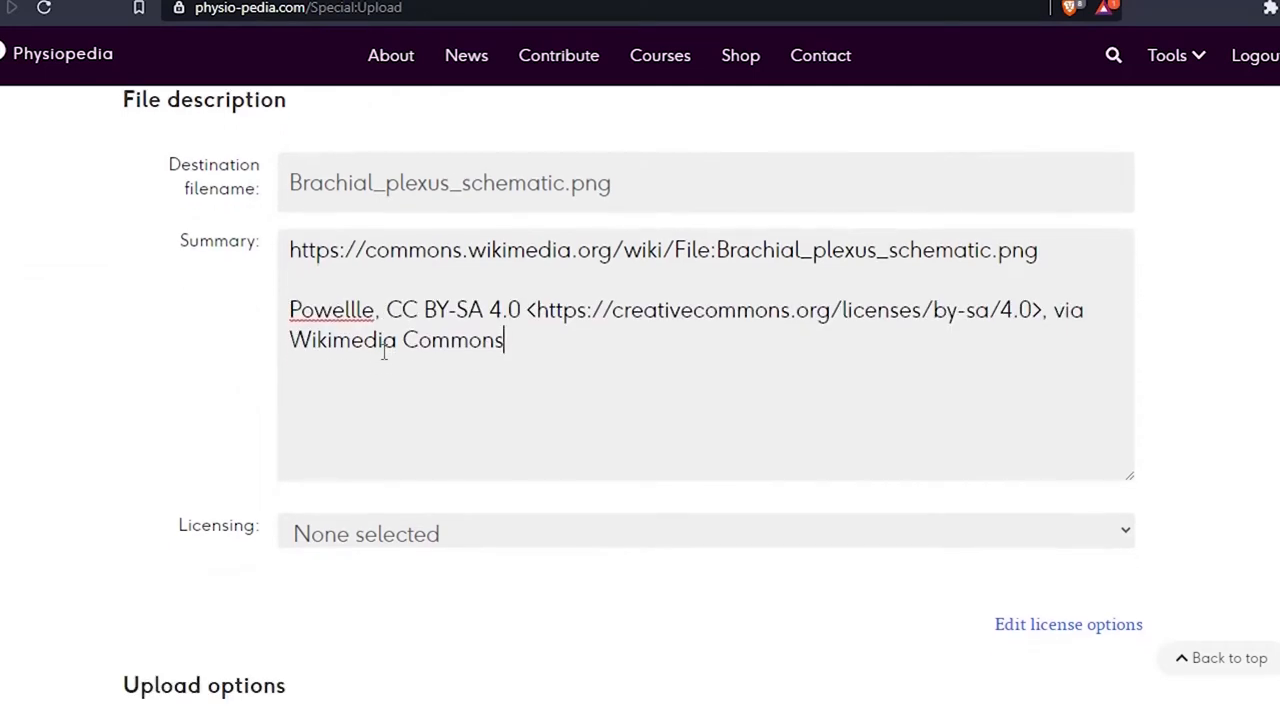
pyautogui.scroll(-3)
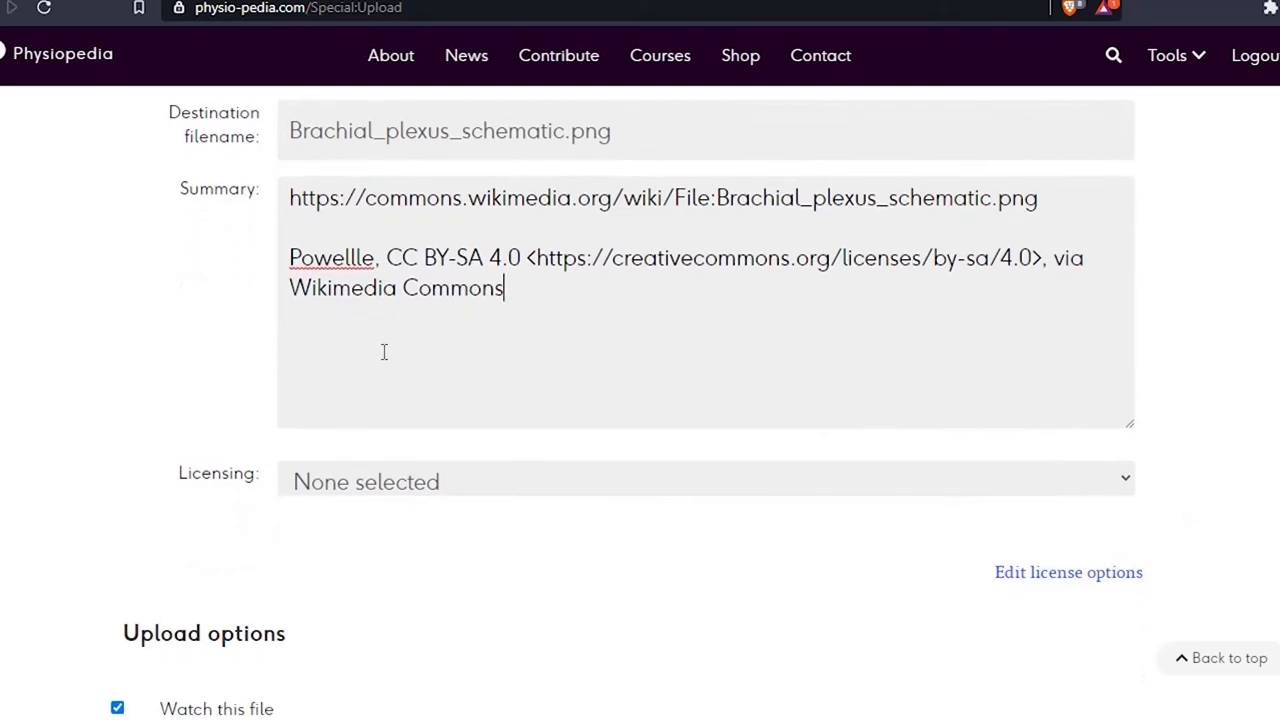
pyautogui.scroll(-3)
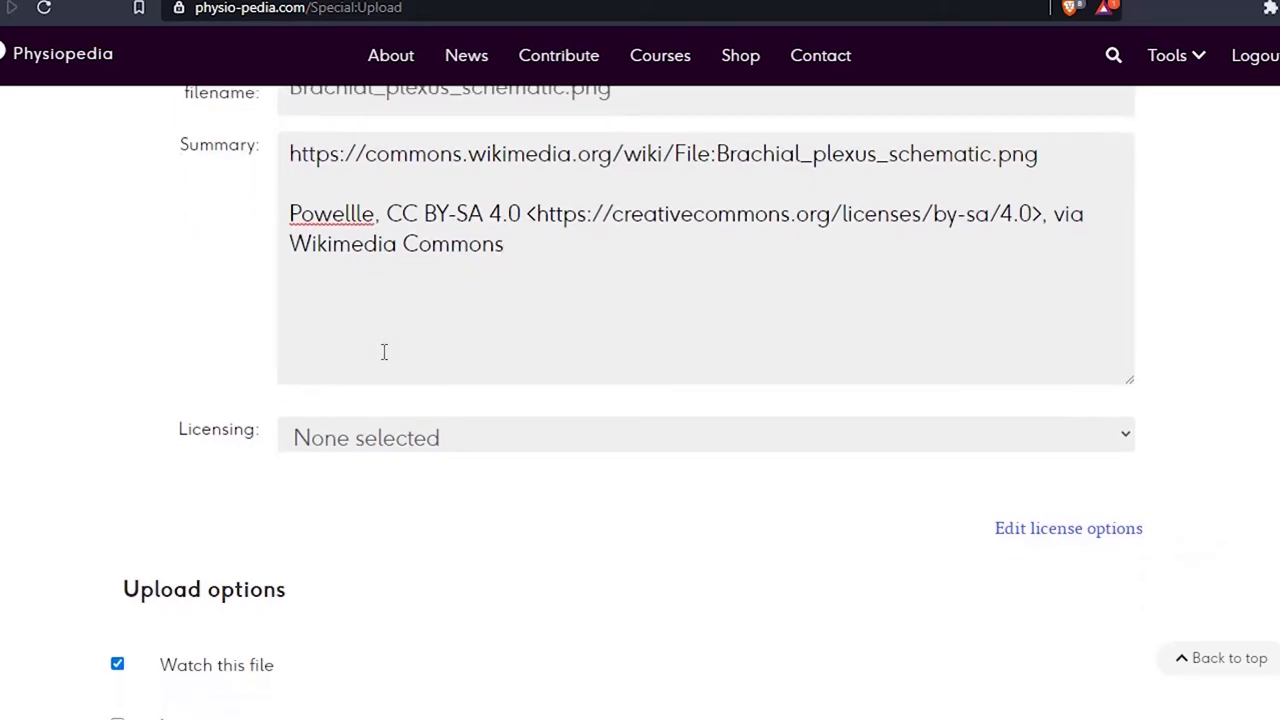
pyautogui.click(505, 243)
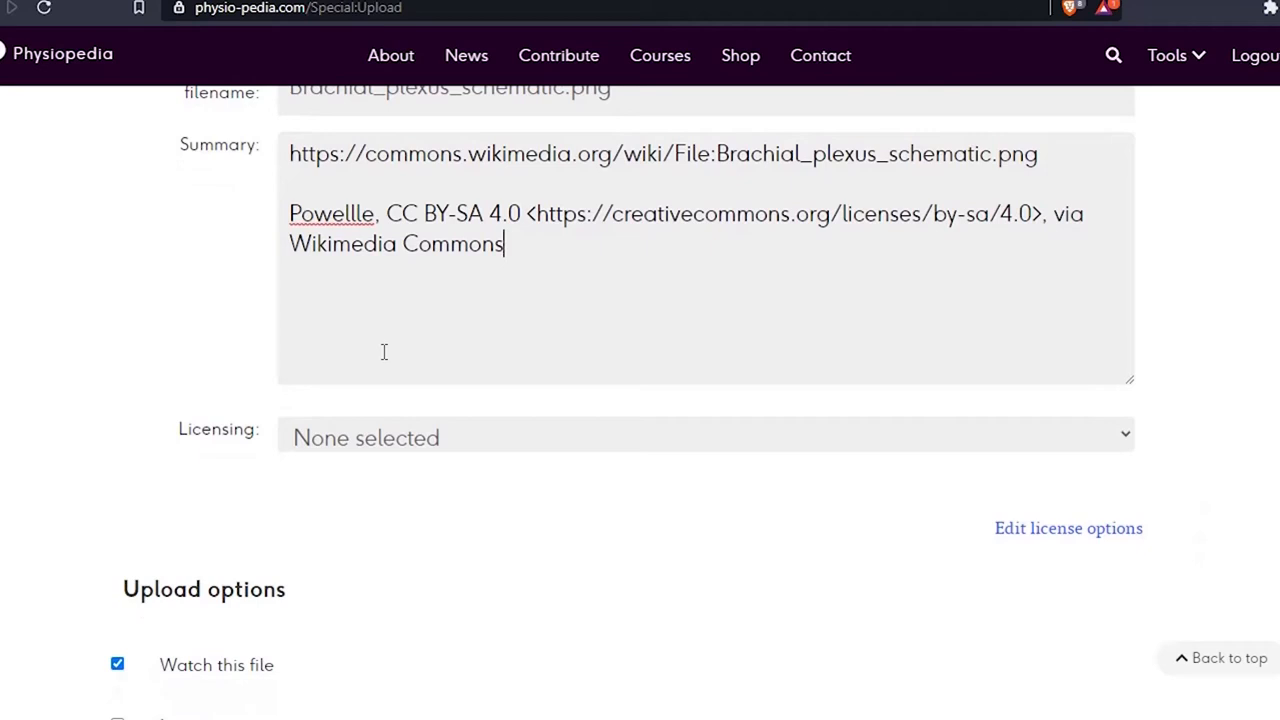
# - Set the licensing to Creative Commons Attribution Share Alike 4.0
pyautogui.click(705, 437)
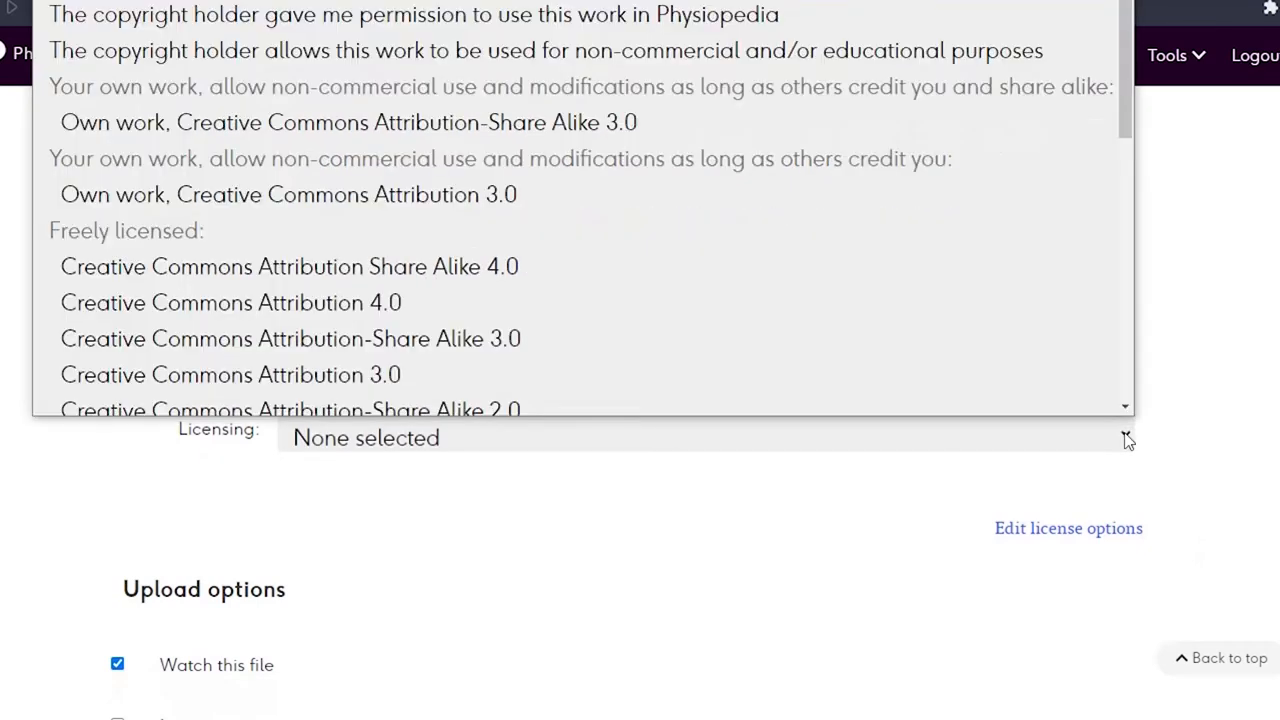
pyautogui.scroll(-3)
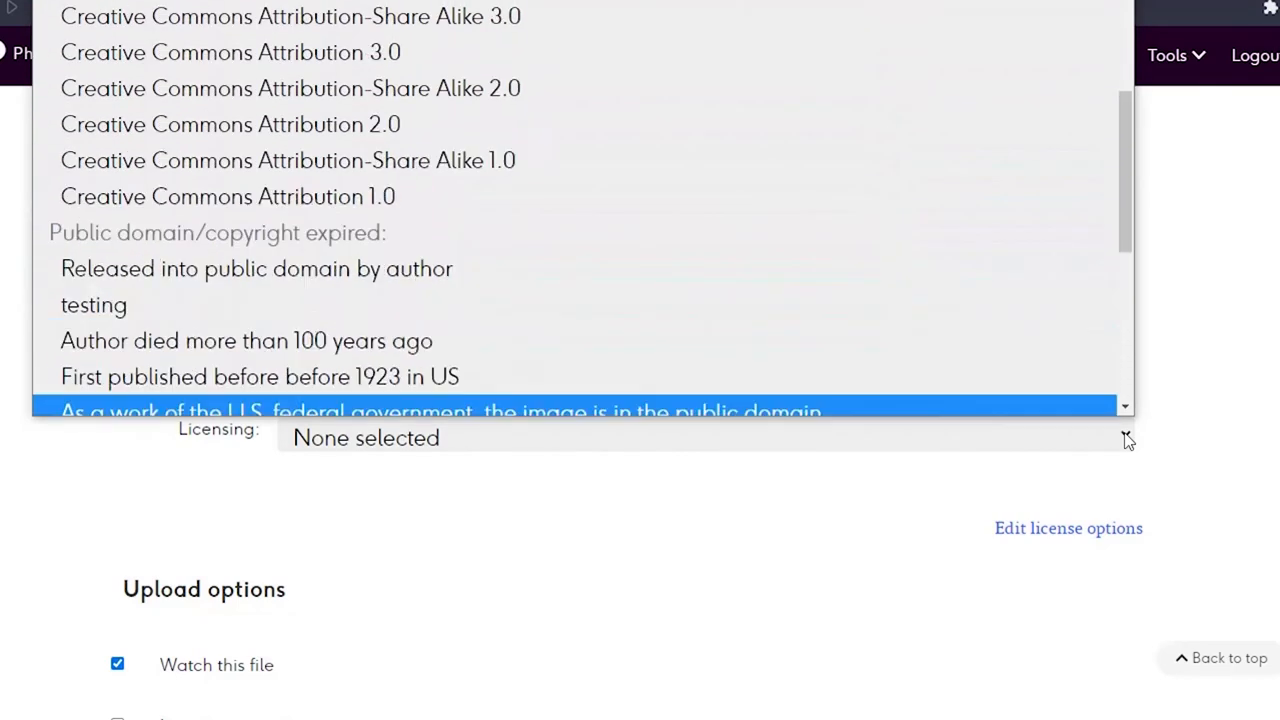
pyautogui.scroll(3)
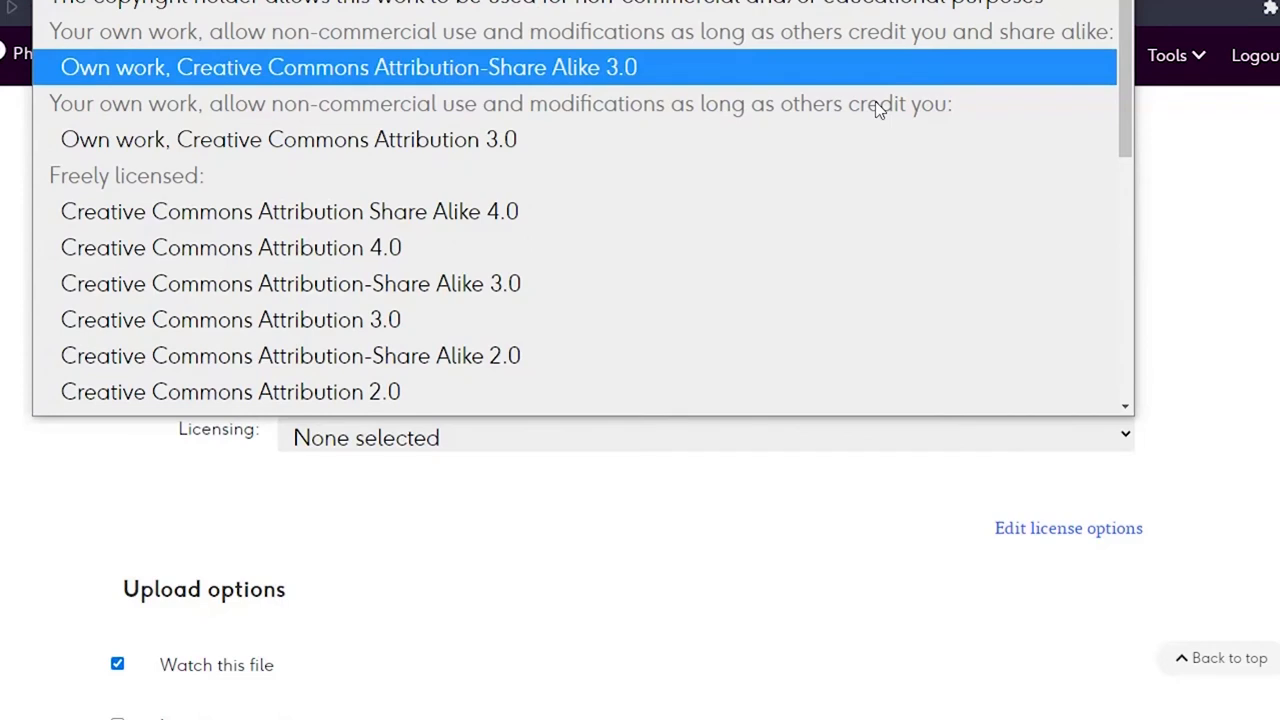
pyautogui.click(289, 211)
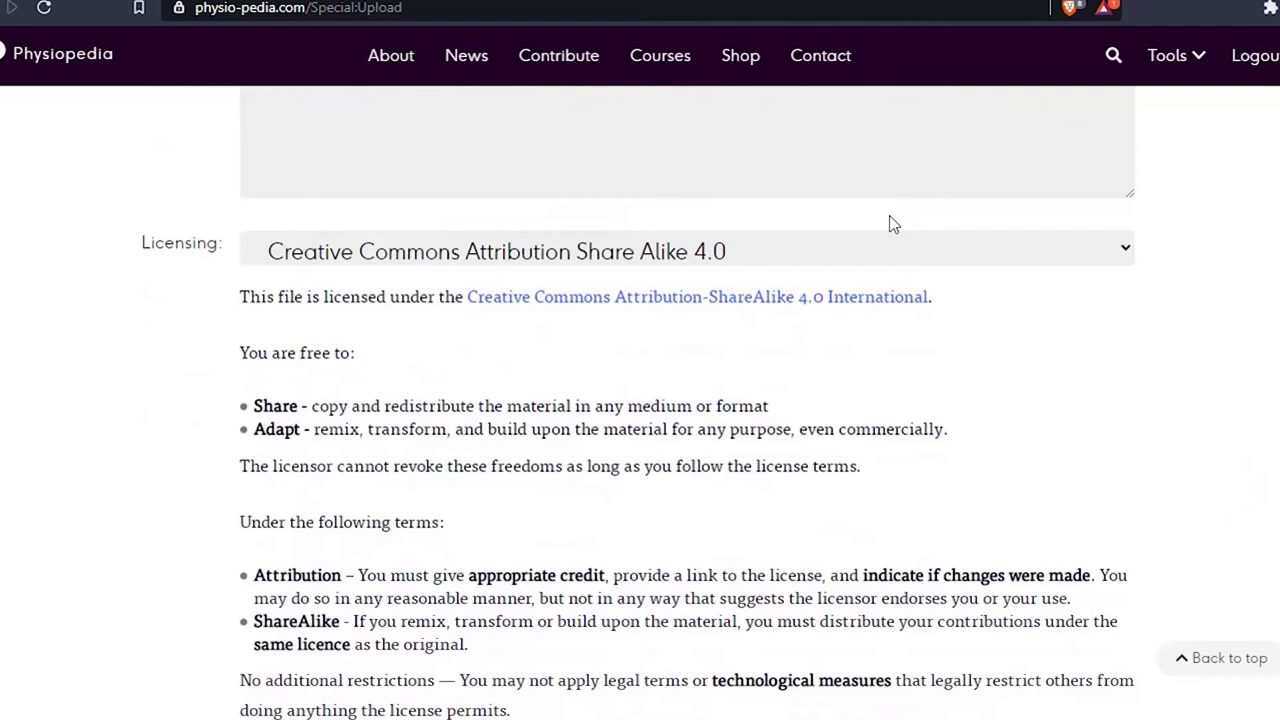
# - Uncheck 'Watch this file' under Upload options
pyautogui.scroll(-3)
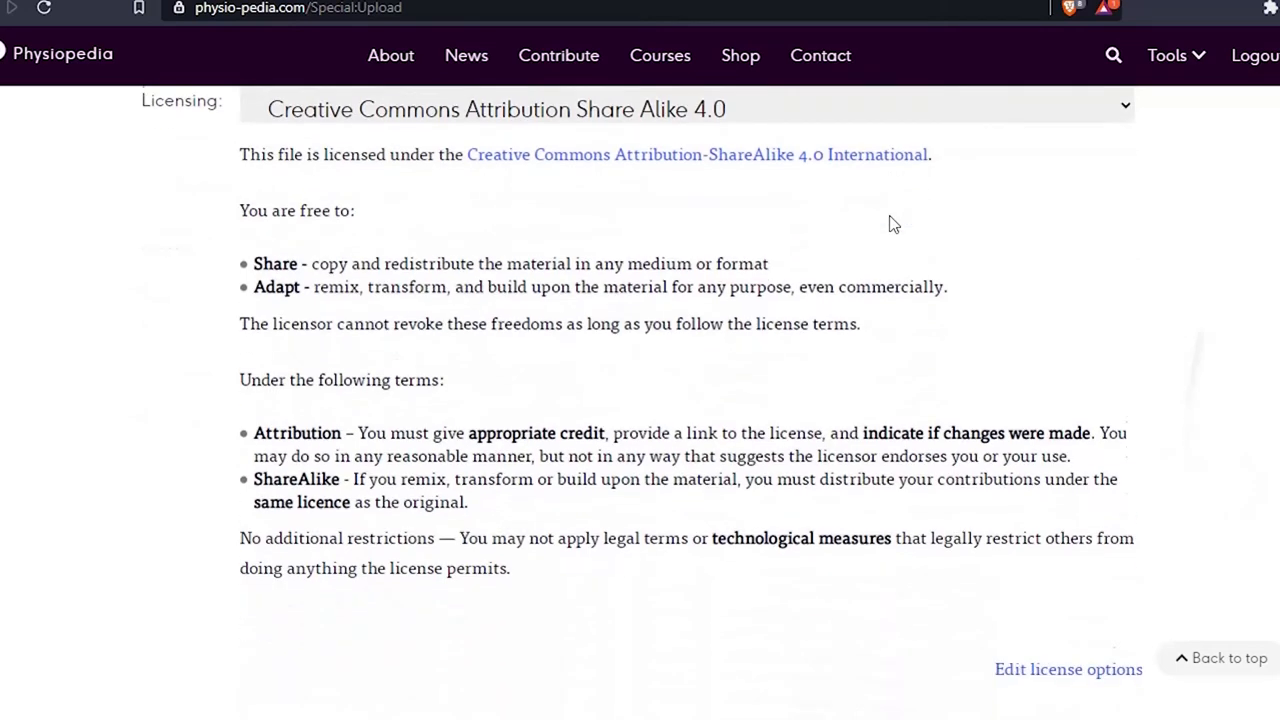
pyautogui.scroll(-3)
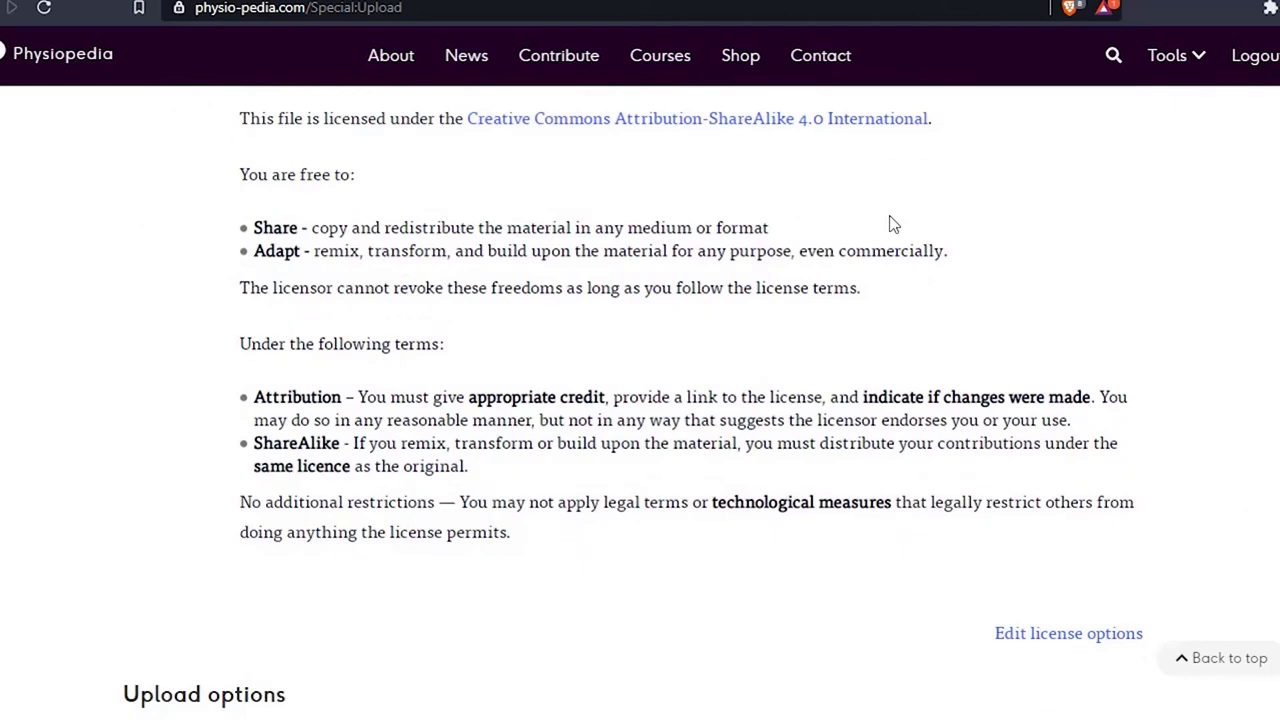
pyautogui.scroll(-3)
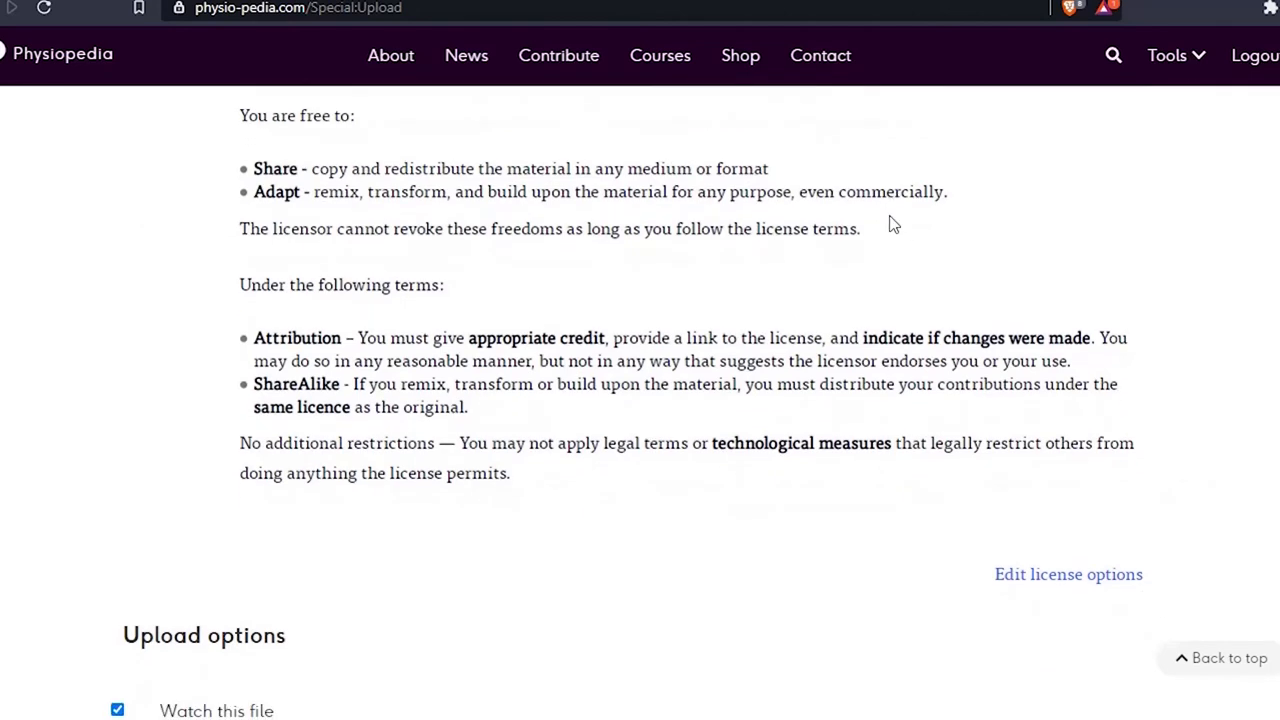
pyautogui.scroll(-3)
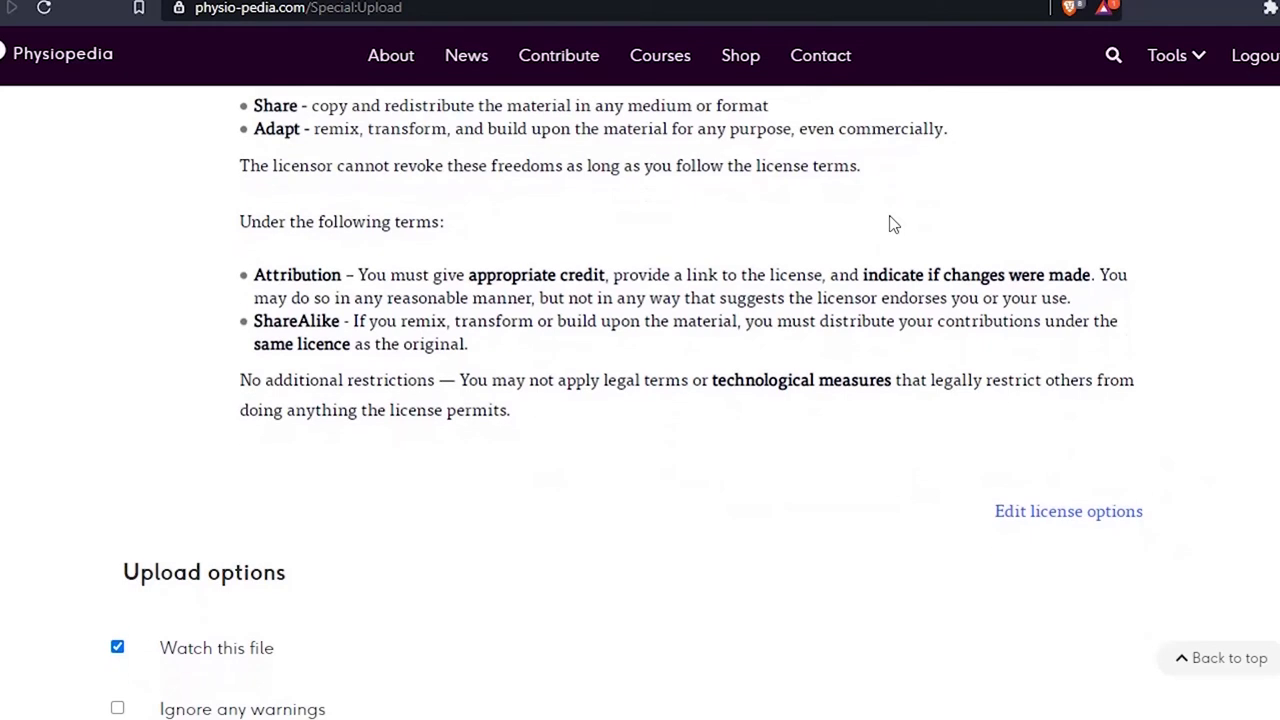
pyautogui.scroll(-3)
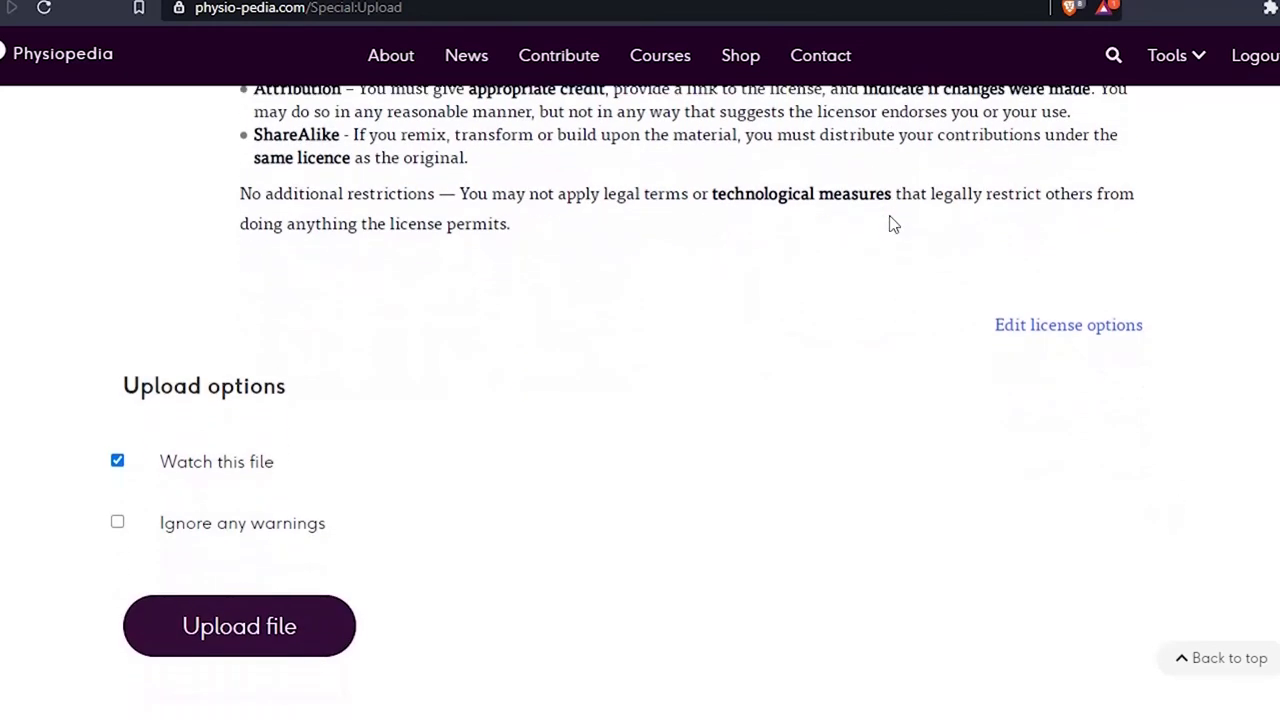
pyautogui.click(117, 460)
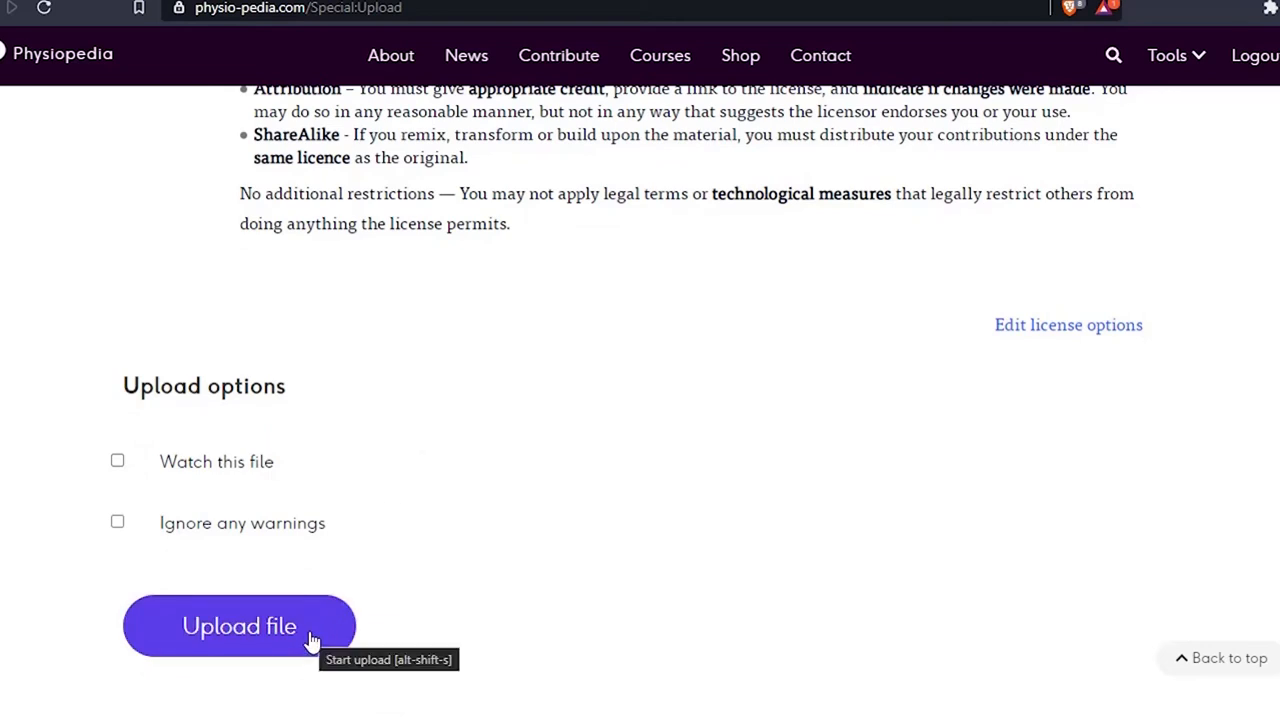
# - Upload the image and review the new file page's summary, licensing and file history
pyautogui.click(239, 626)
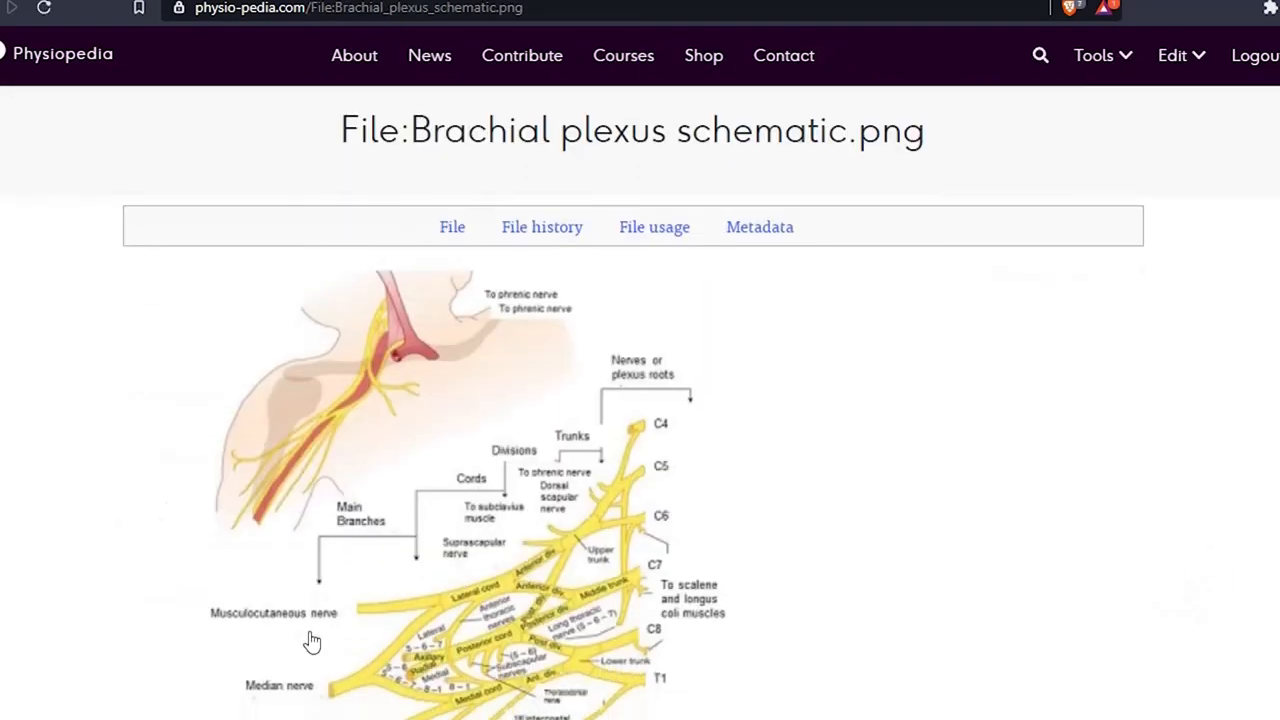
pyautogui.scroll(-3)
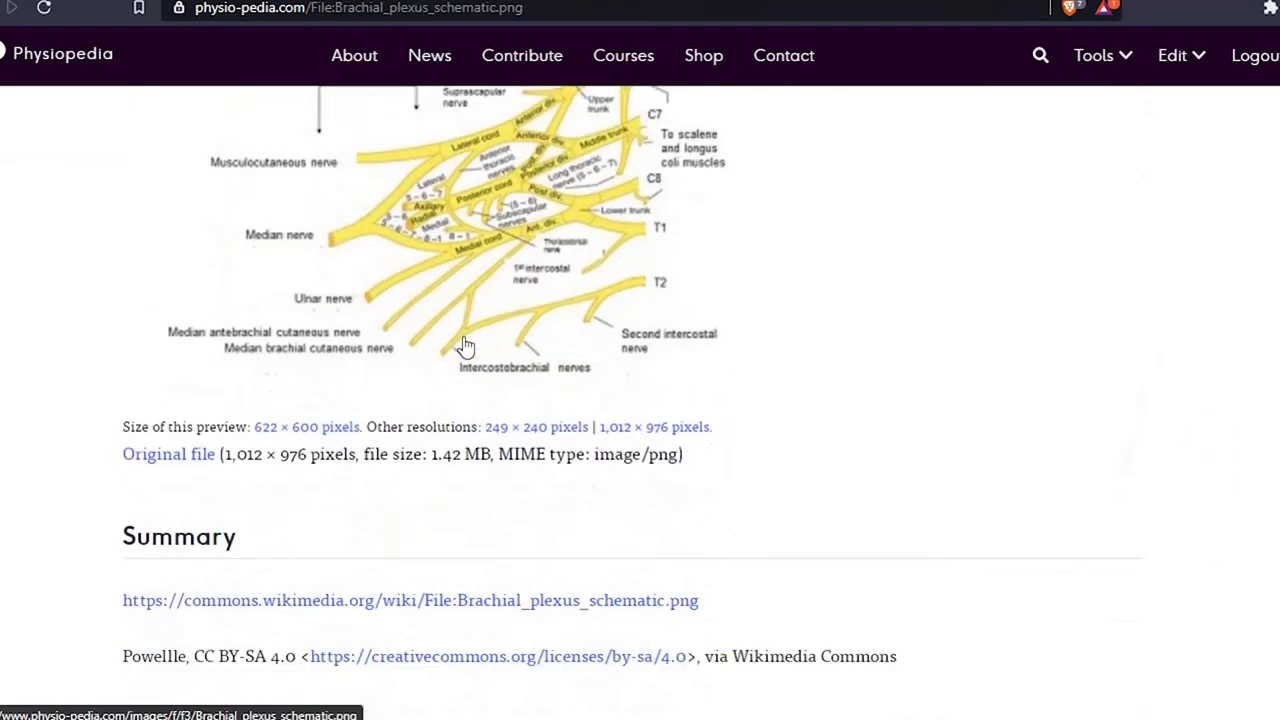
pyautogui.scroll(-3)
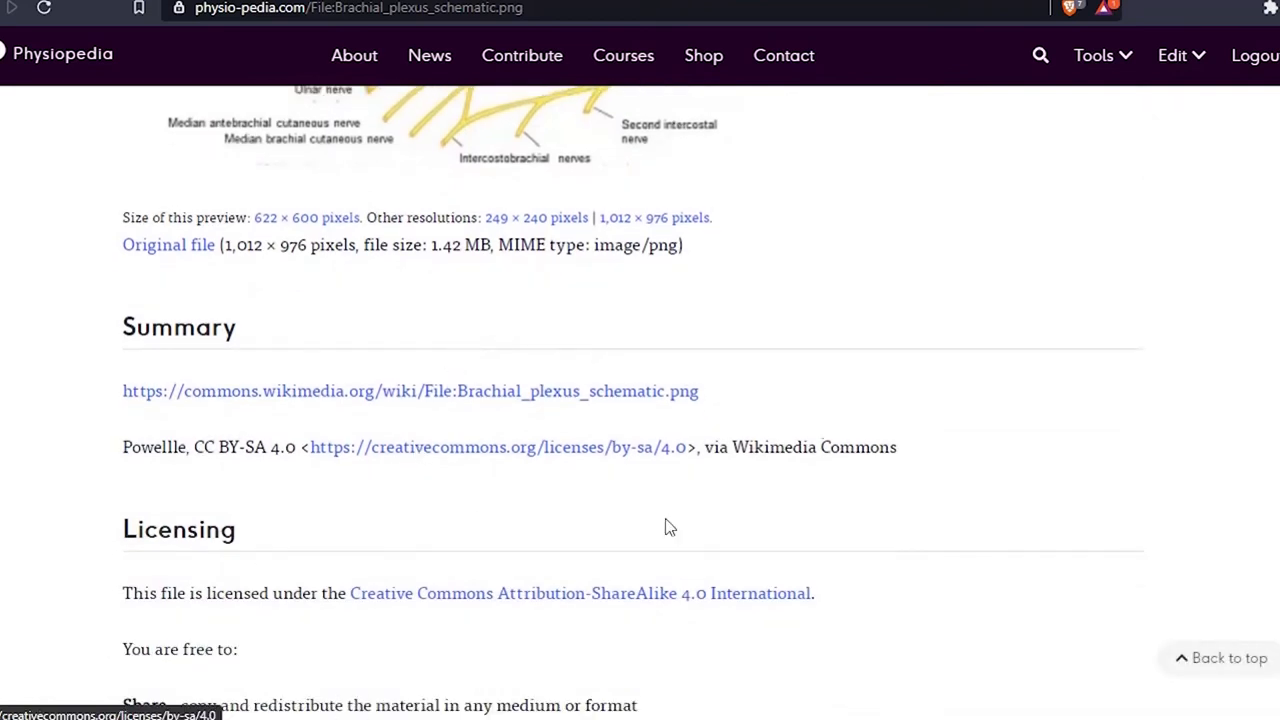
pyautogui.moveTo(745, 440)
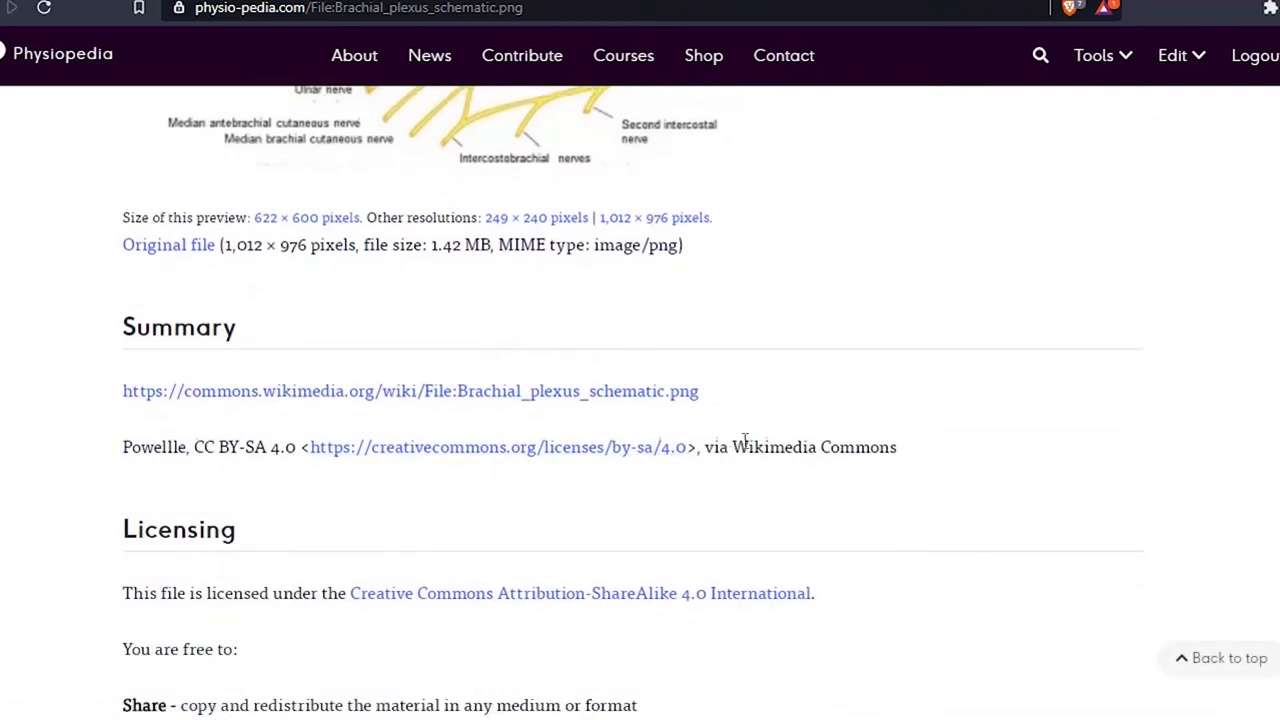
pyautogui.scroll(-3)
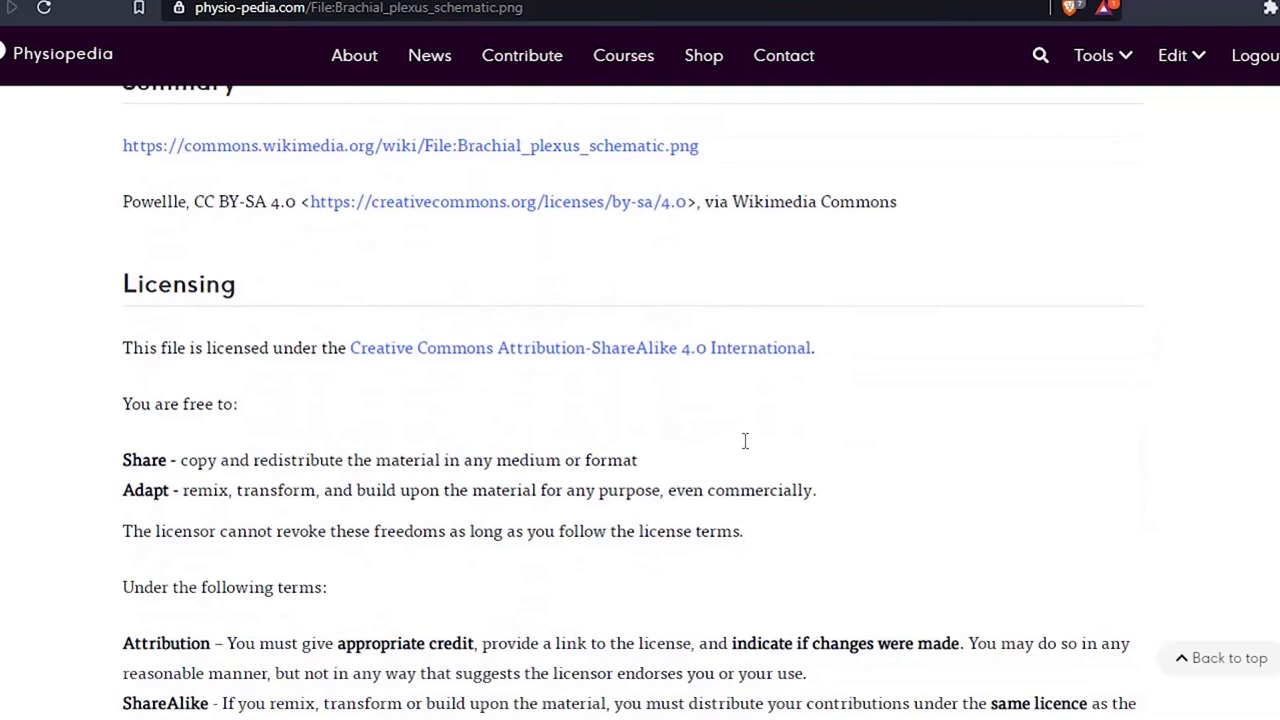
pyautogui.scroll(-3)
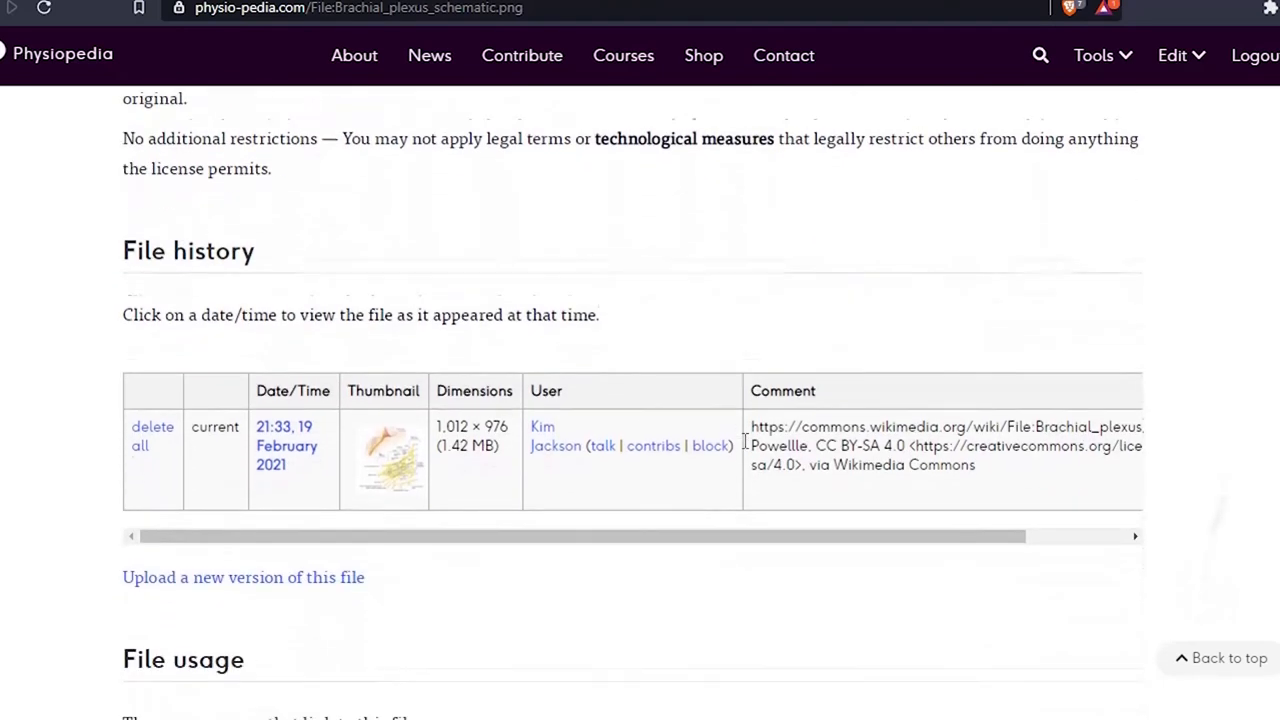
pyautogui.scroll(-3)
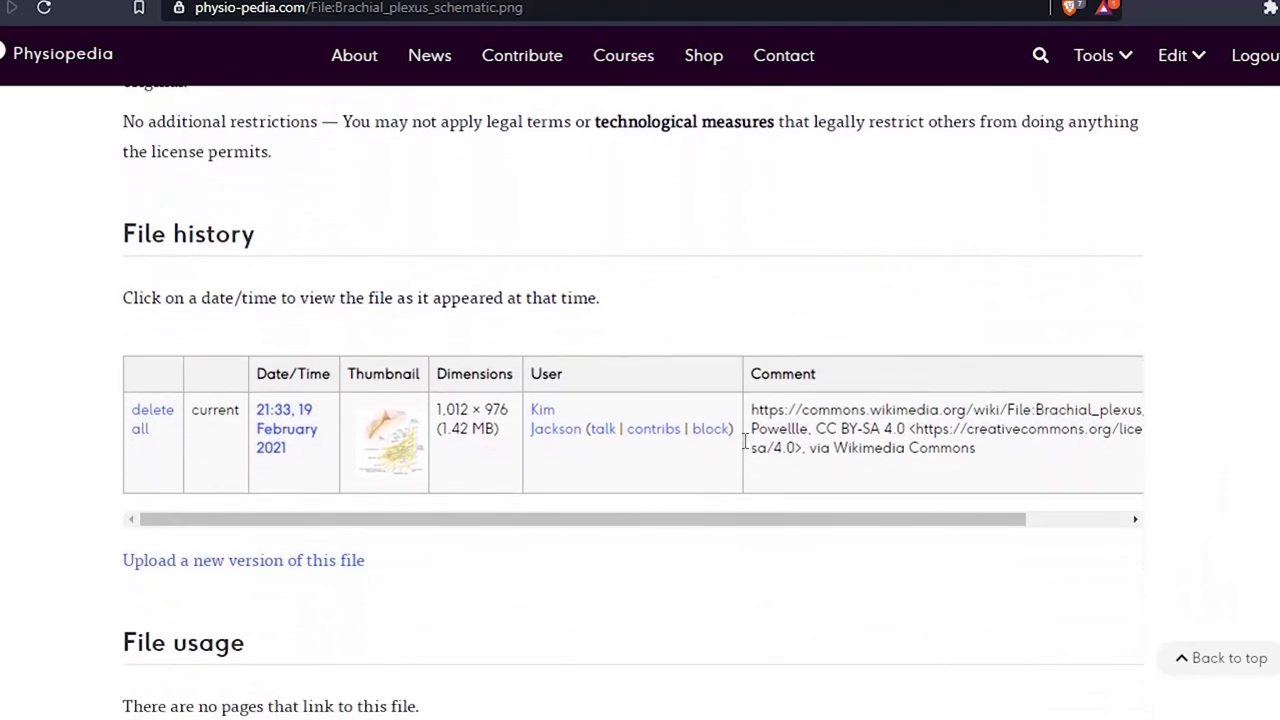
pyautogui.scroll(3)
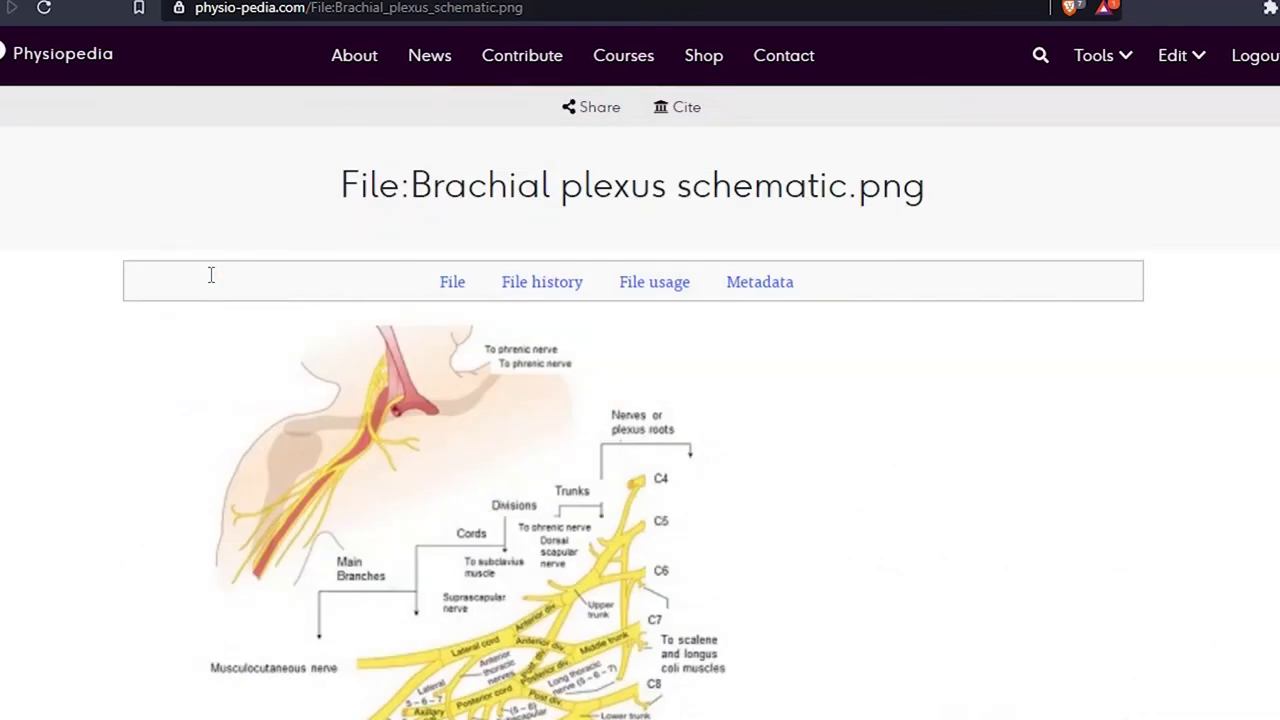
pyautogui.moveTo(920, 207)
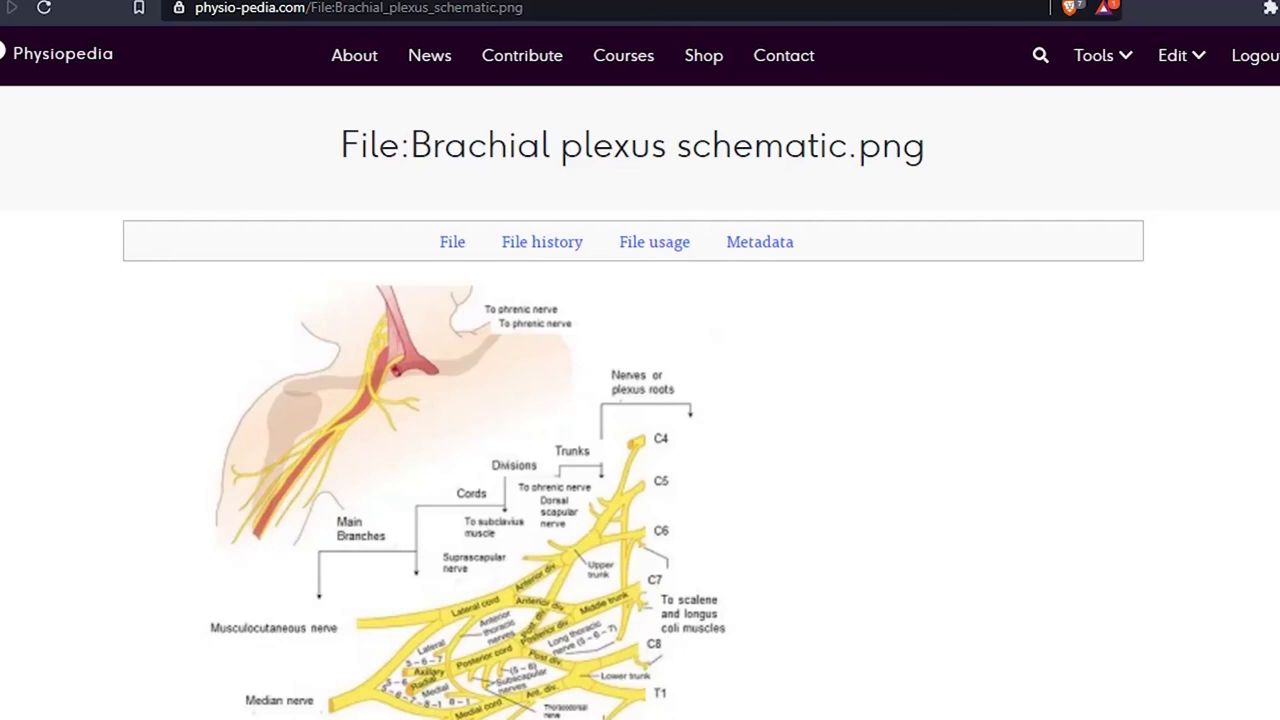
# - Edit the file page source and prefix the credit line with 'Attribution:'
pyautogui.click(1180, 55)
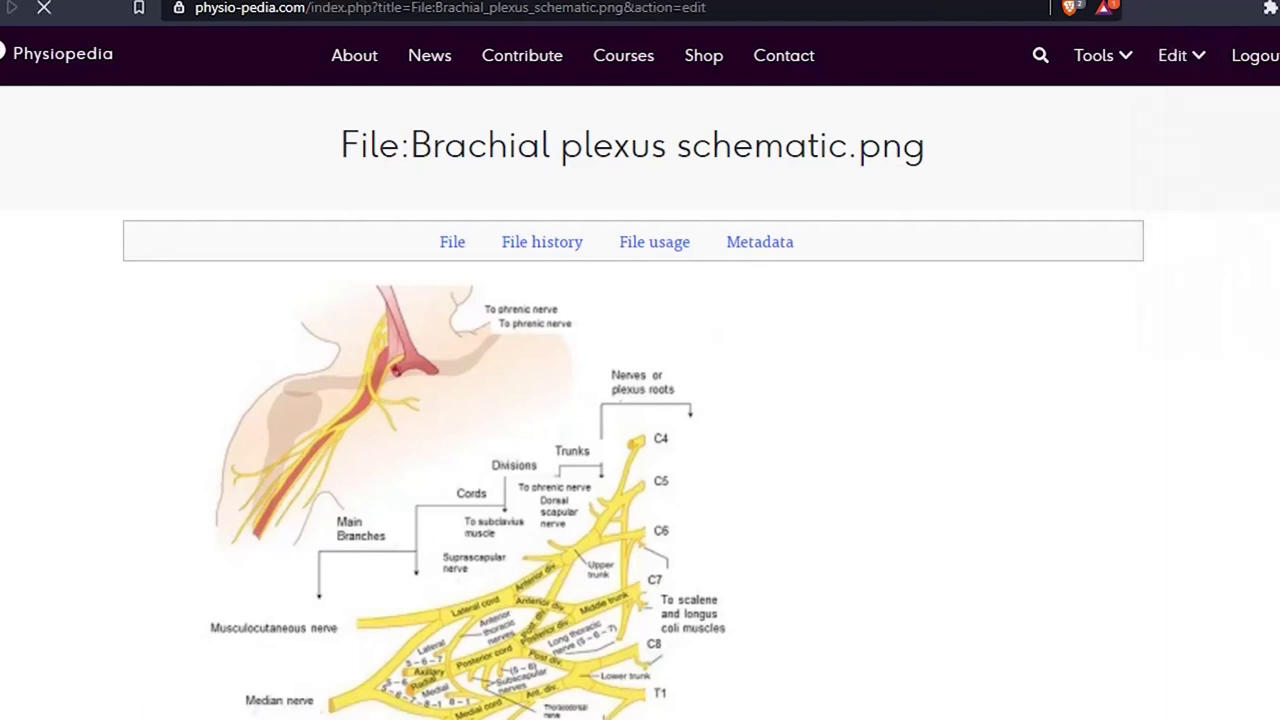
pyautogui.click(1171, 55)
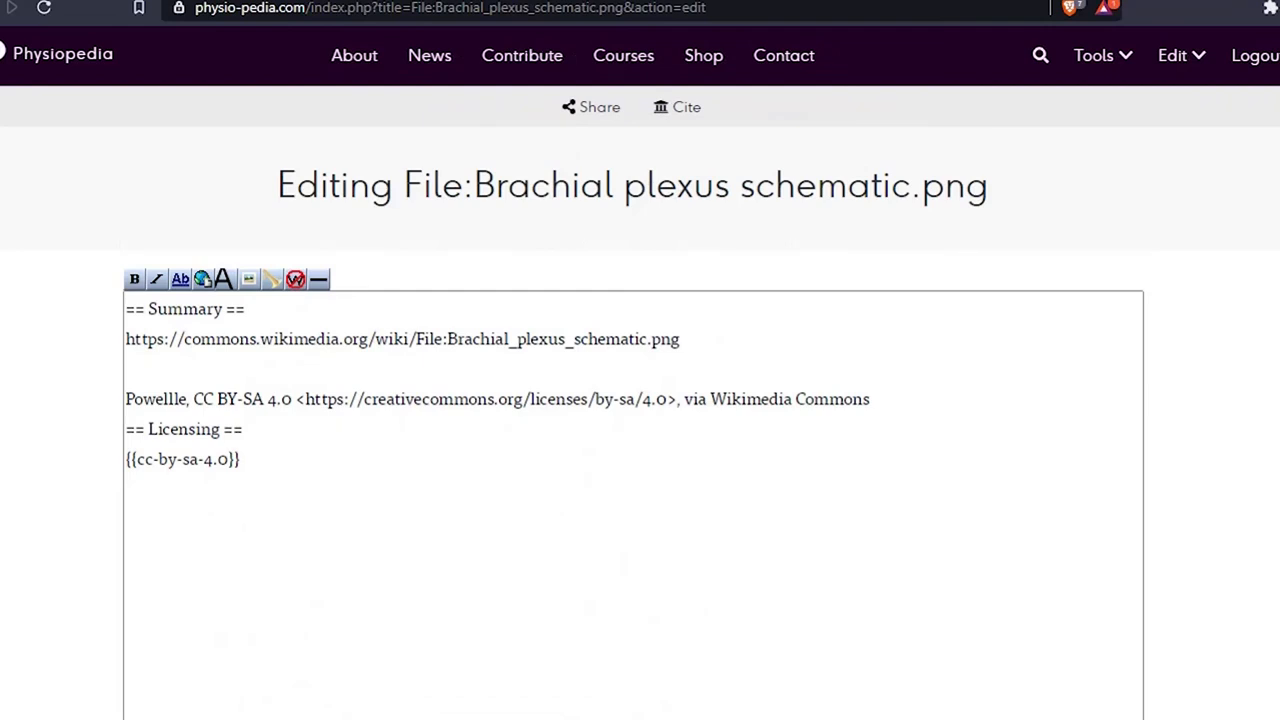
pyautogui.click(238, 470)
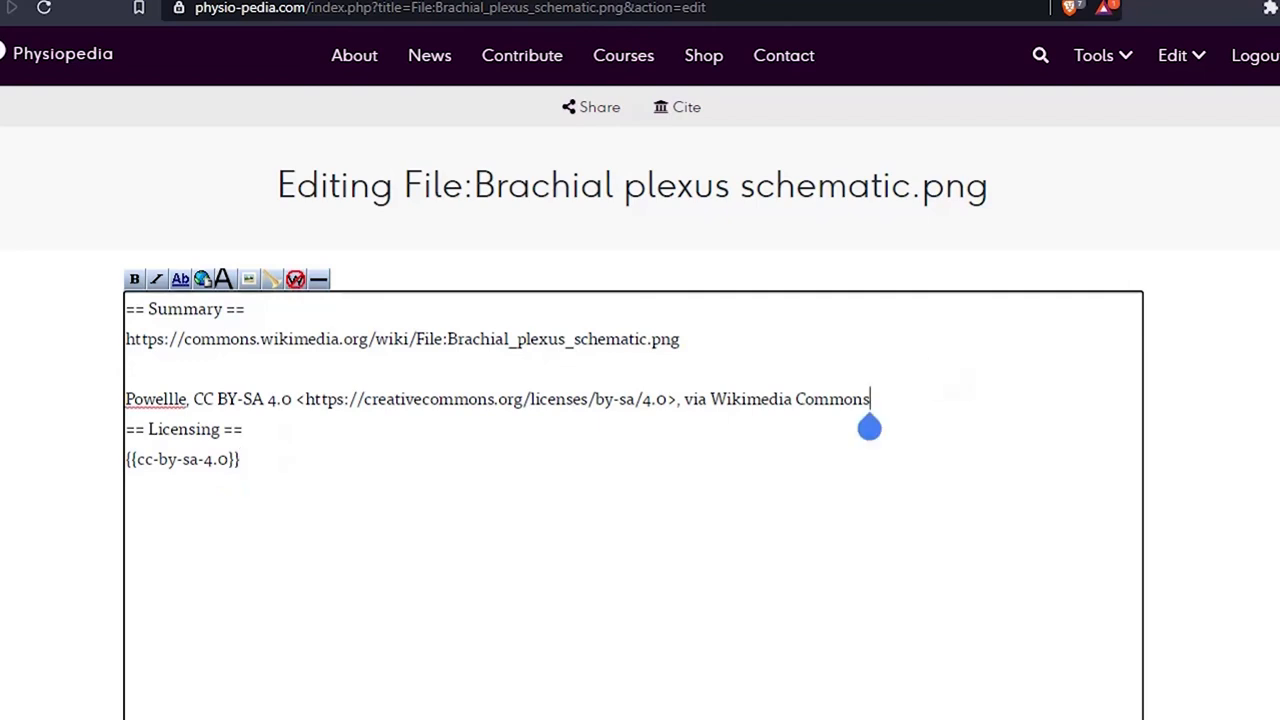
pyautogui.moveTo(1047, 418)
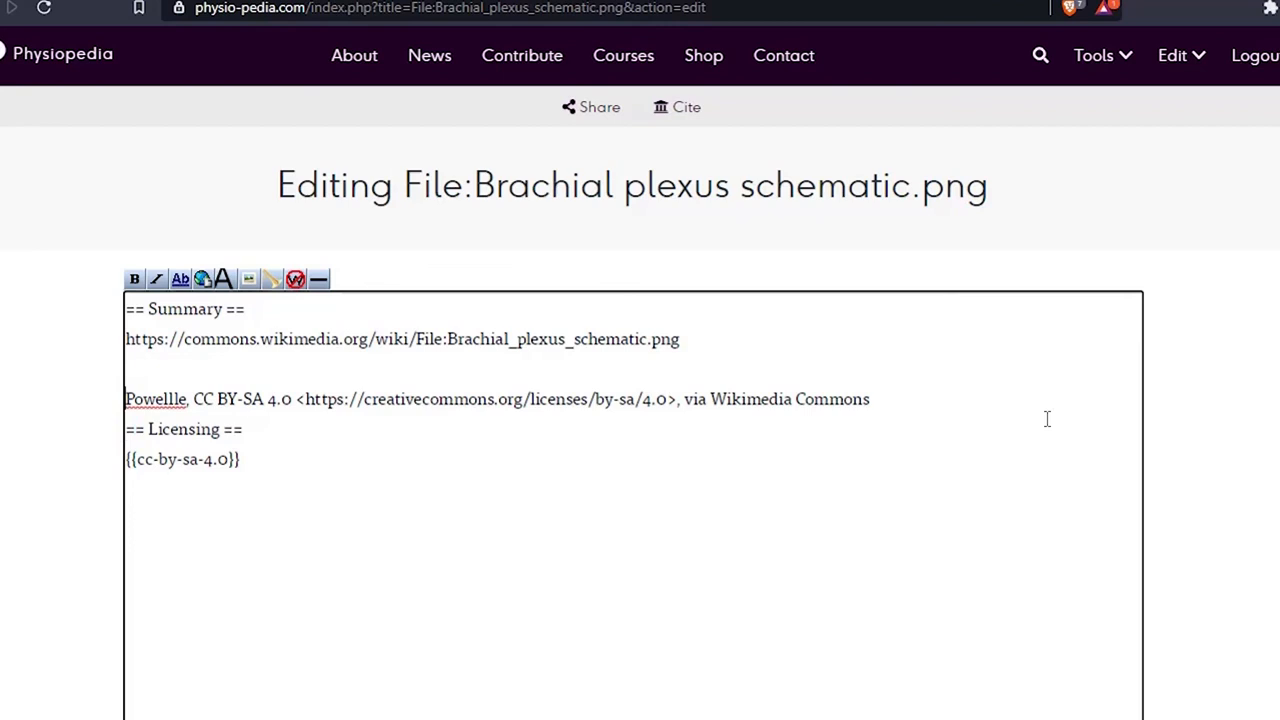
pyautogui.write('A')
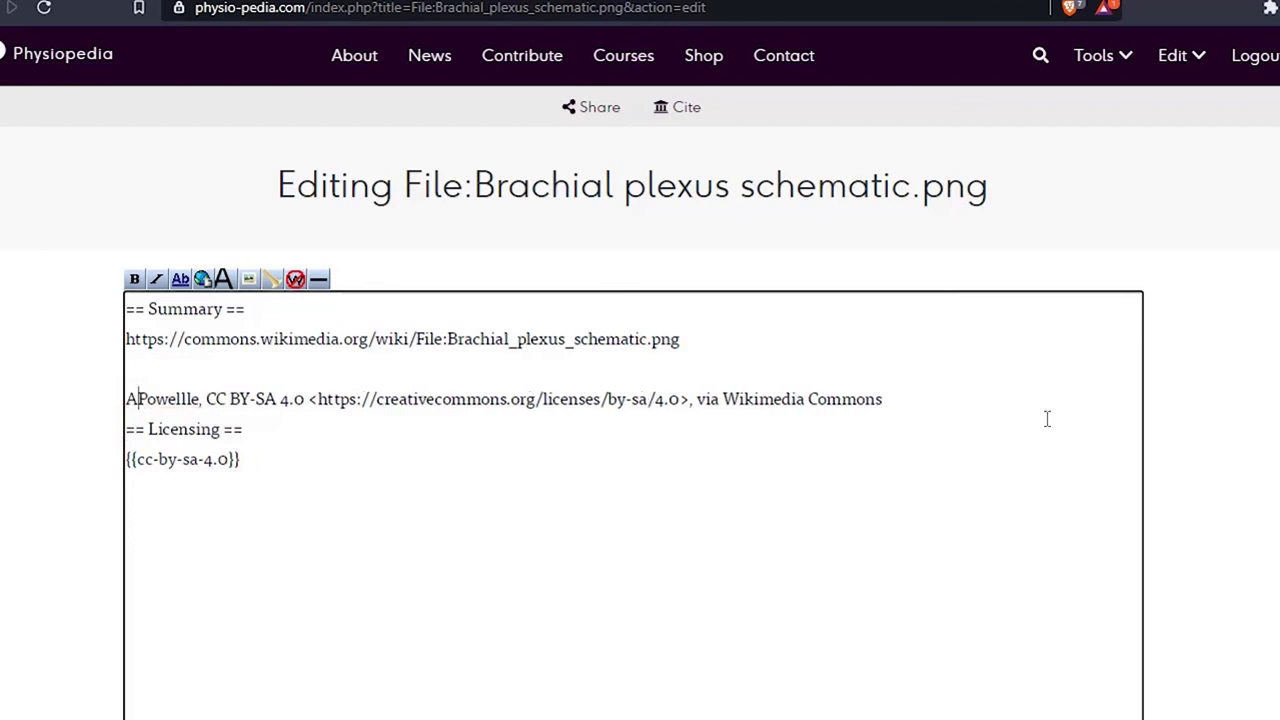
pyautogui.write('ttribution')
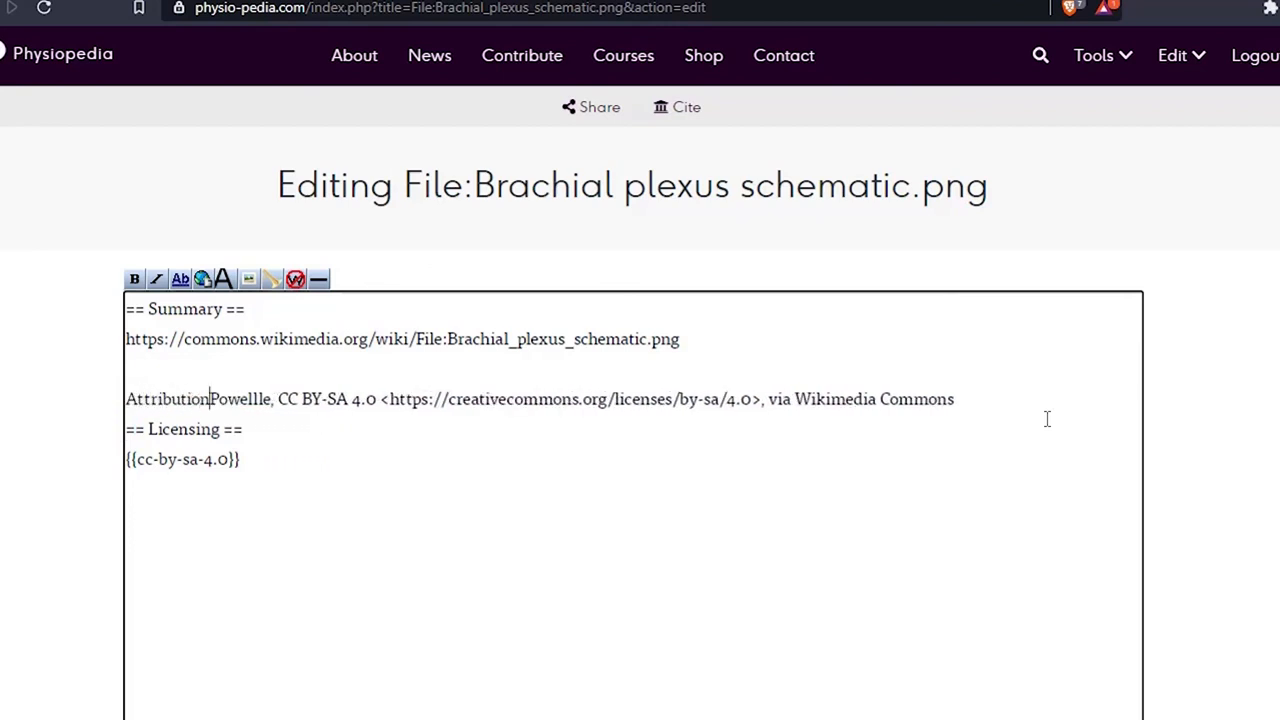
pyautogui.write(':')
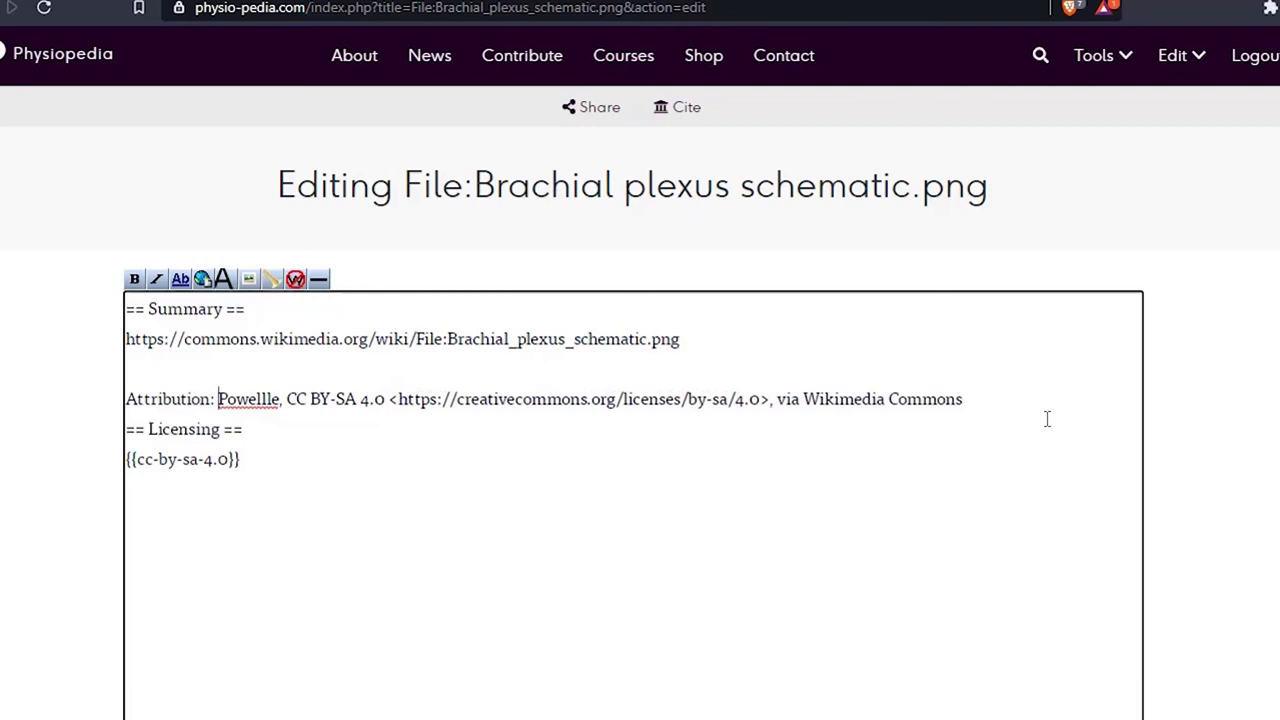
pyautogui.scroll(-3)
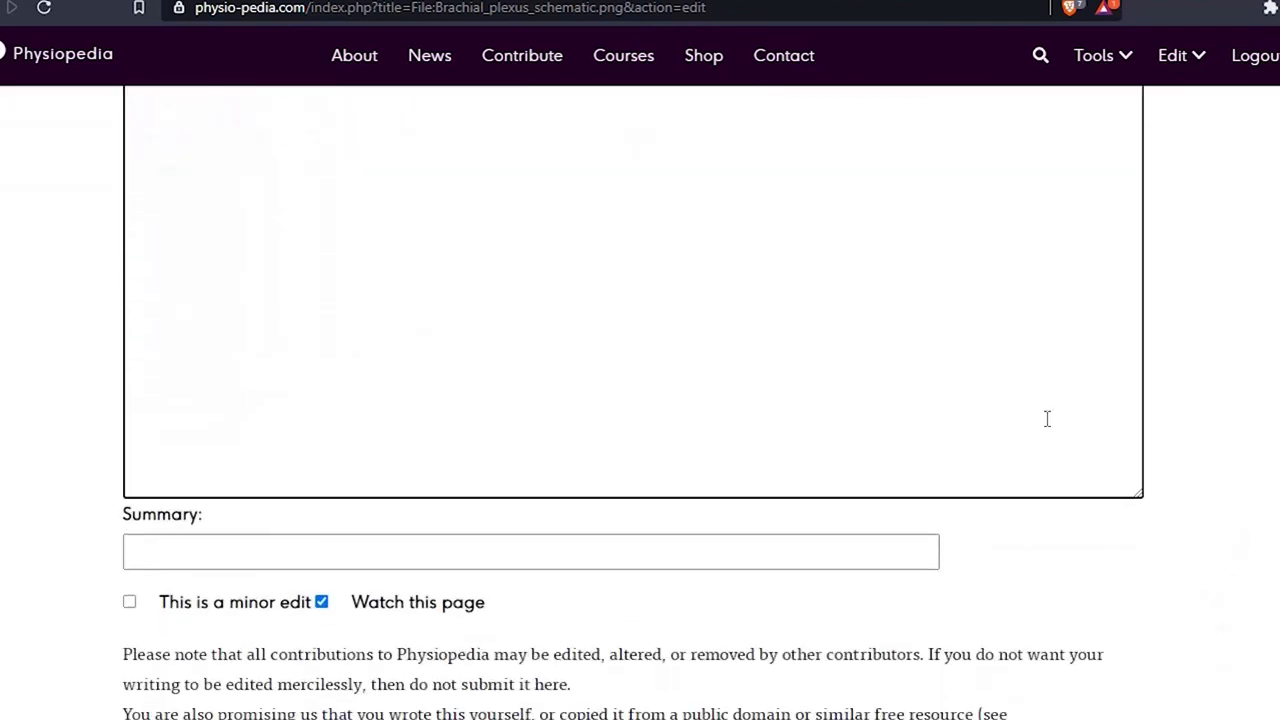
# - Scroll down the edit form to the Save changes button
pyautogui.scroll(-3)
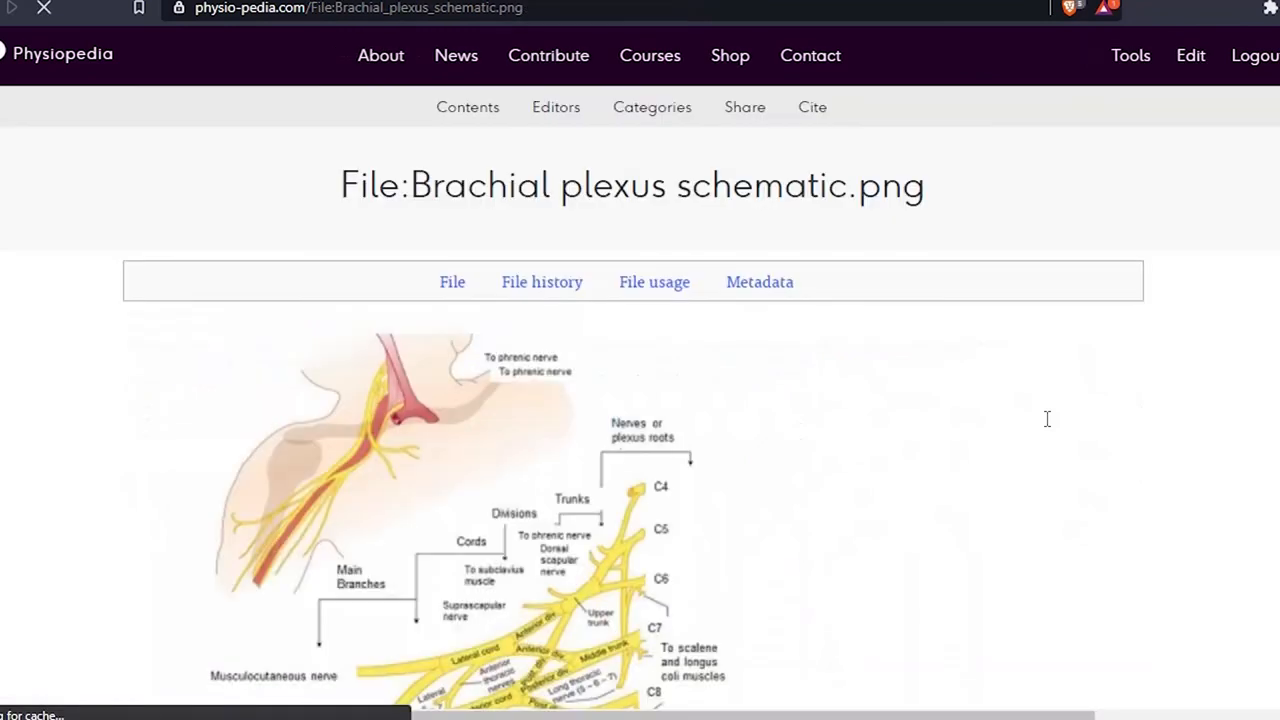
pyautogui.scroll(-3)
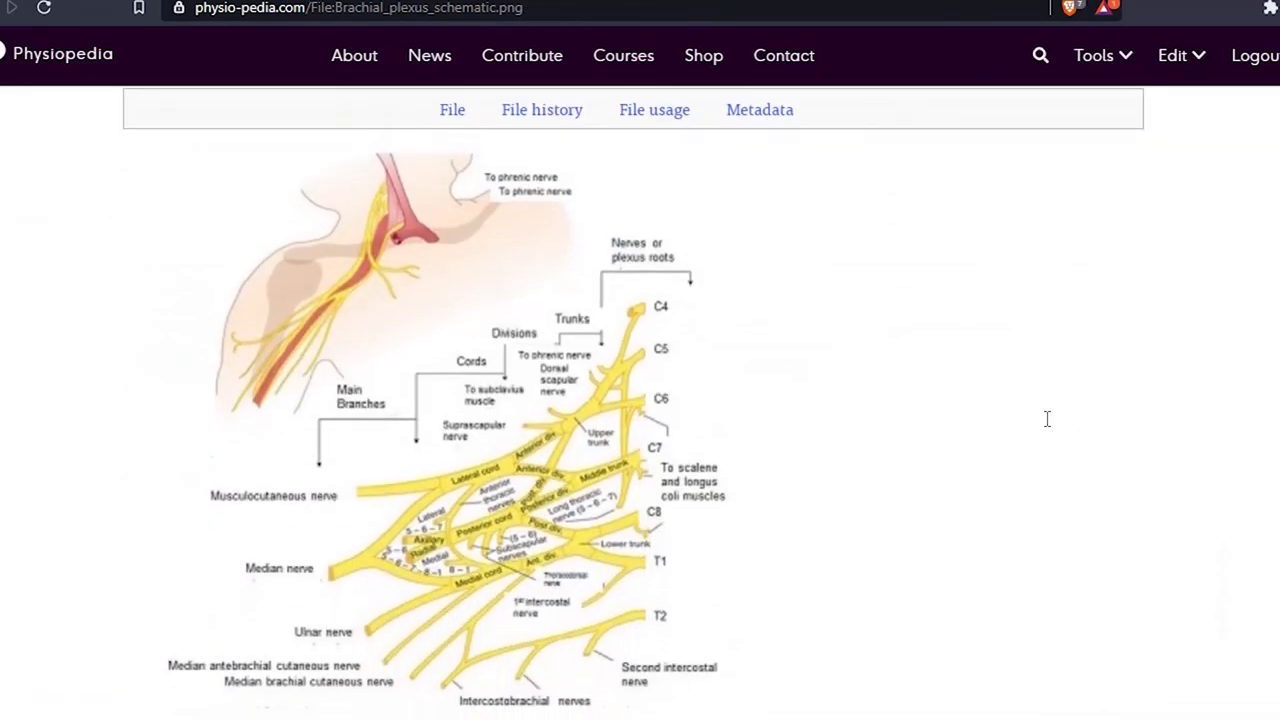
pyautogui.scroll(-3)
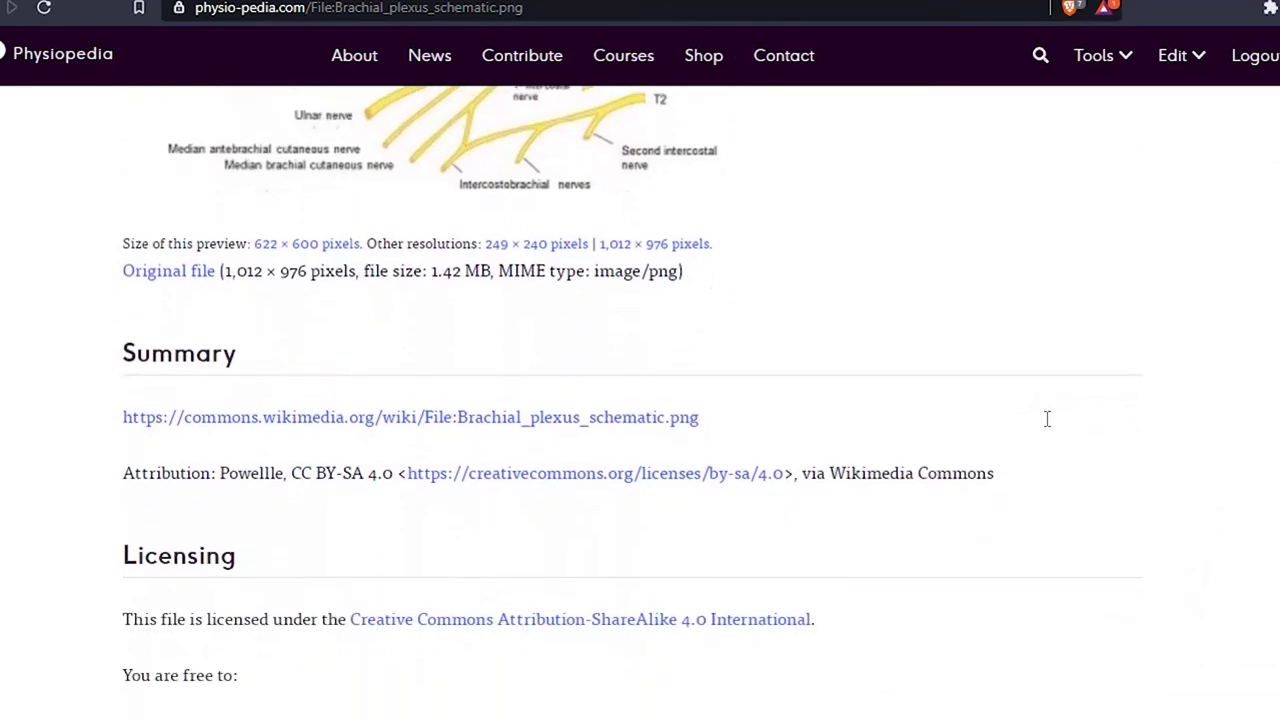
pyautogui.moveTo(178, 468)
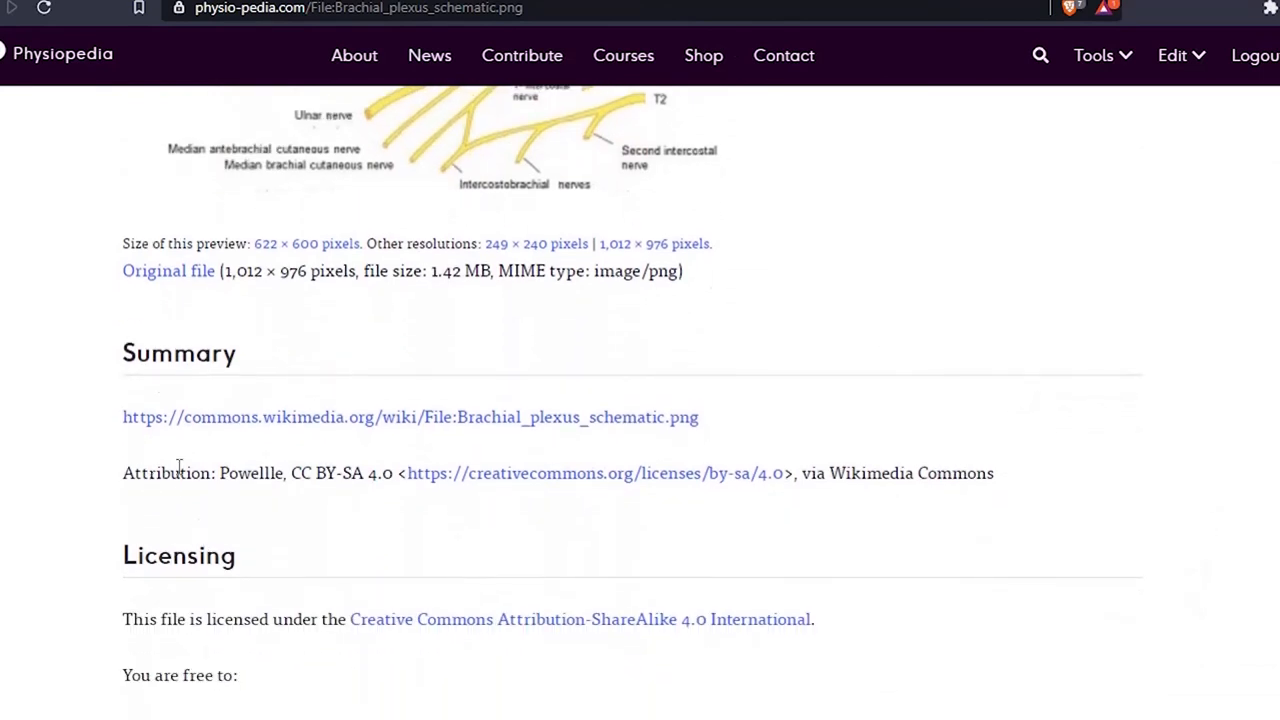
pyautogui.moveTo(207, 493)
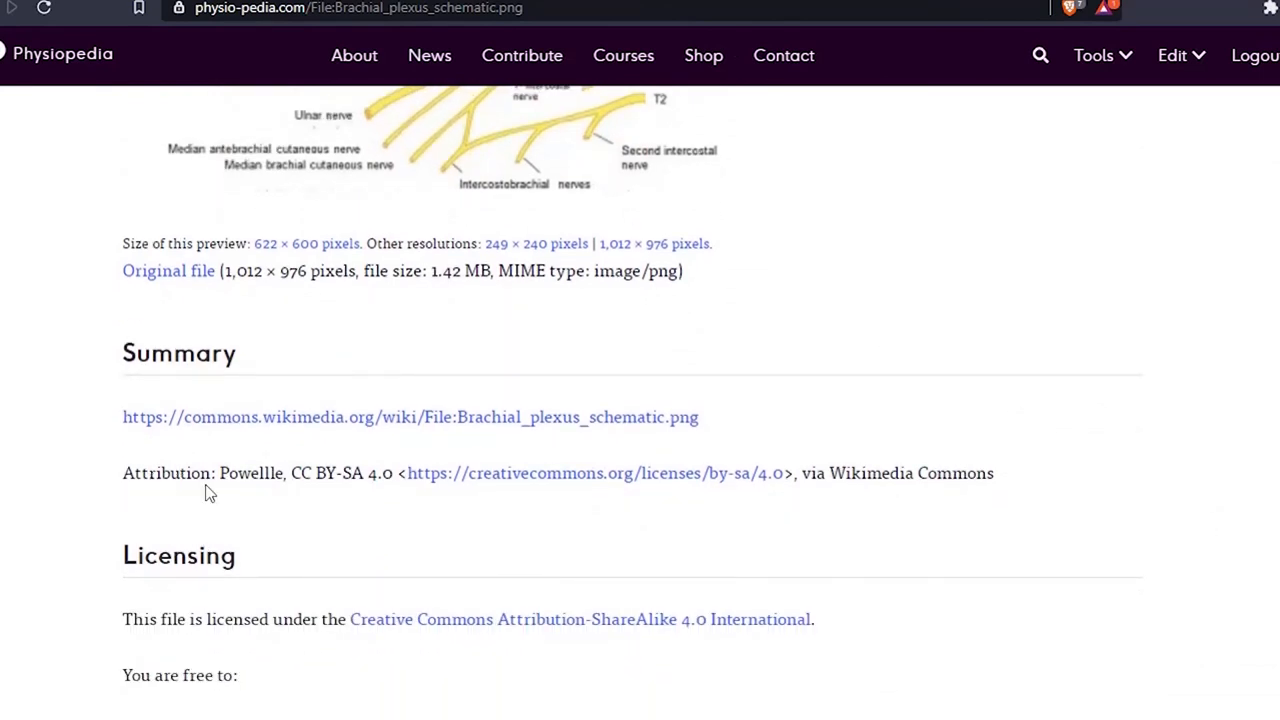
pyautogui.moveTo(515, 543)
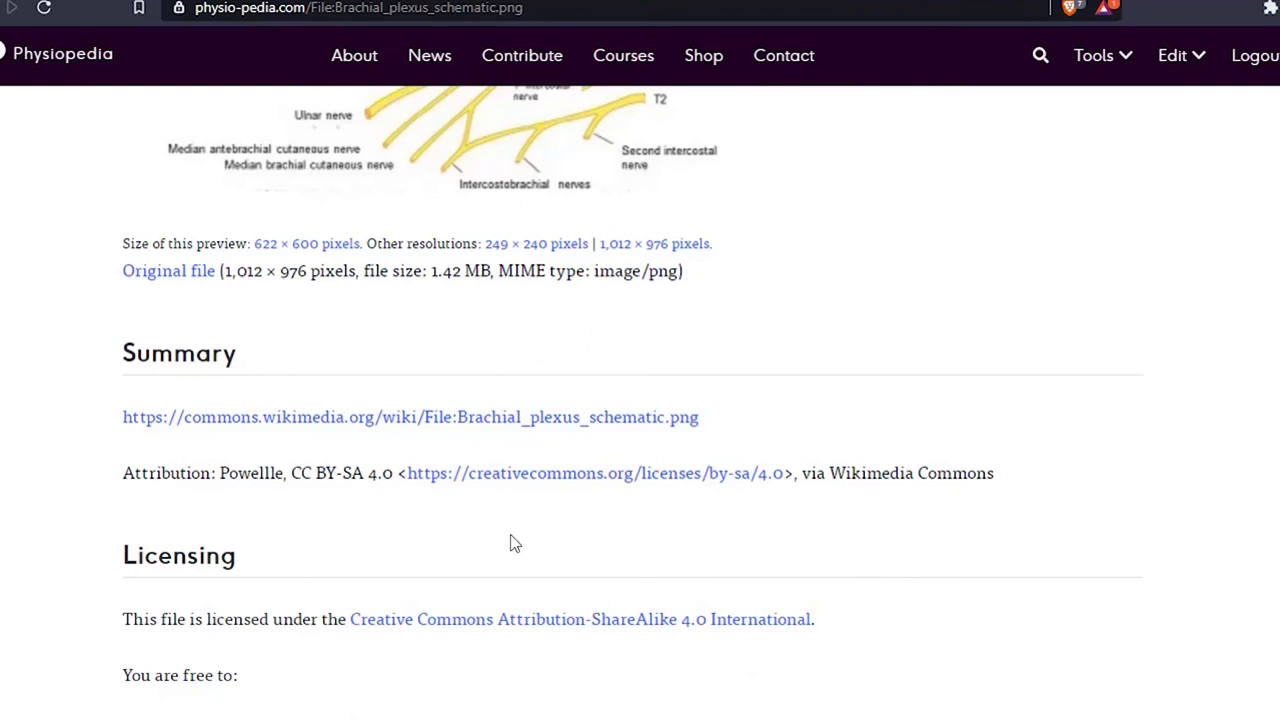